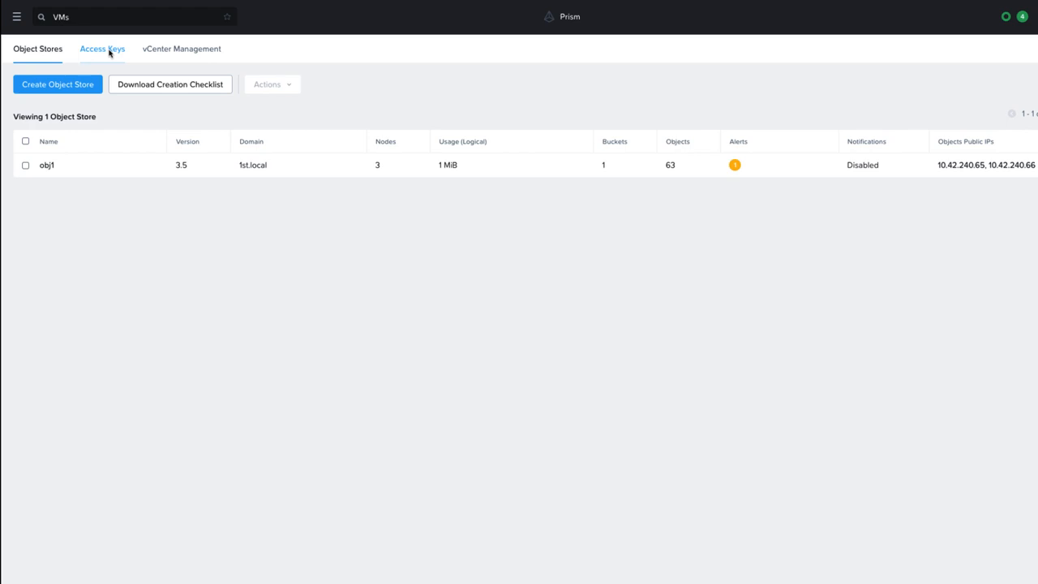
# - Add Active Directory '1st' for domain 1st.local at ldap://10.42.240.6:389 with 1st\admin credentials
pyautogui.click(102, 48)
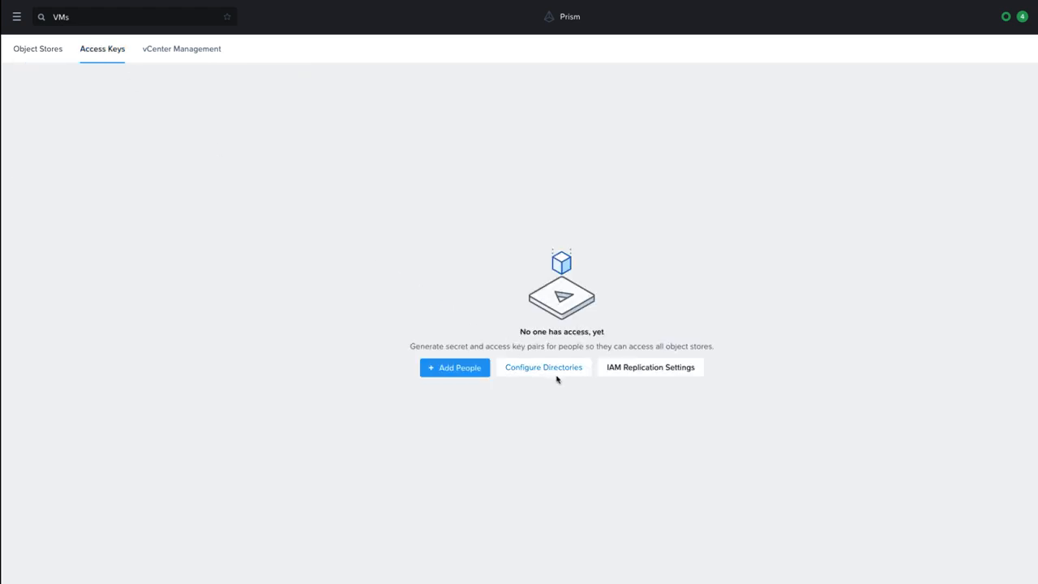
pyautogui.click(543, 366)
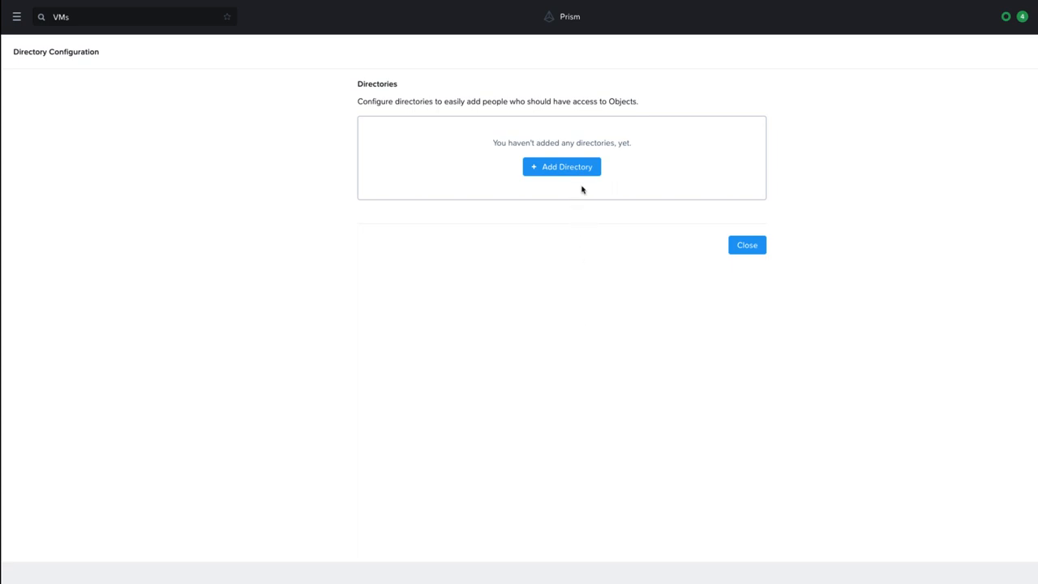
pyautogui.click(560, 166)
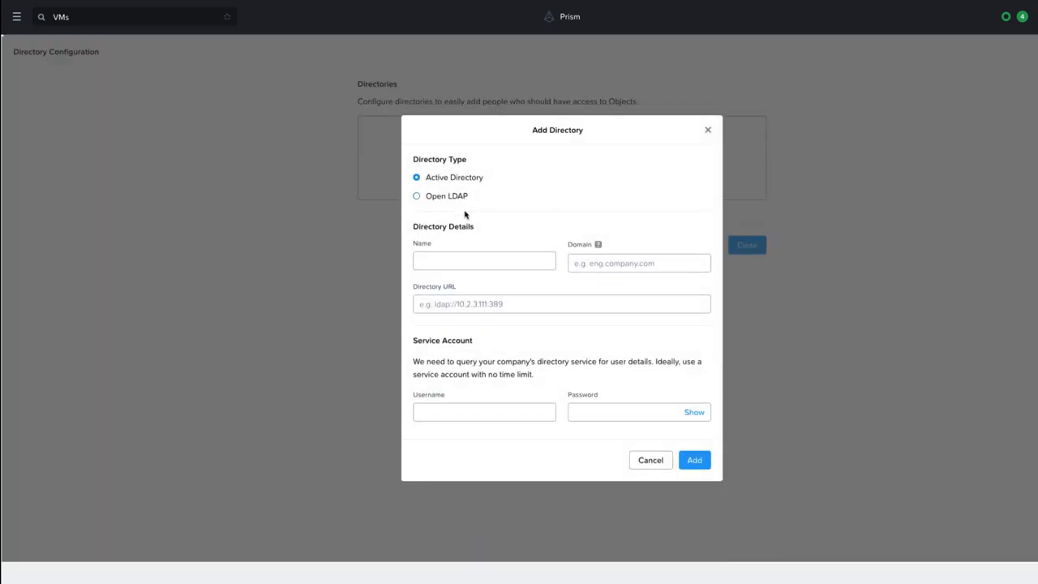
pyautogui.click(416, 196)
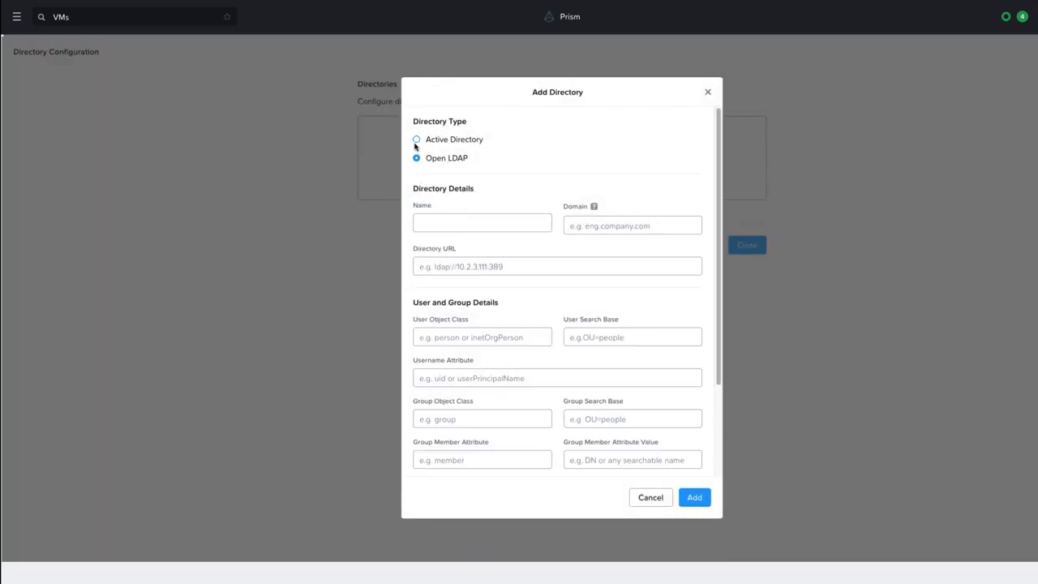
pyautogui.click(416, 139)
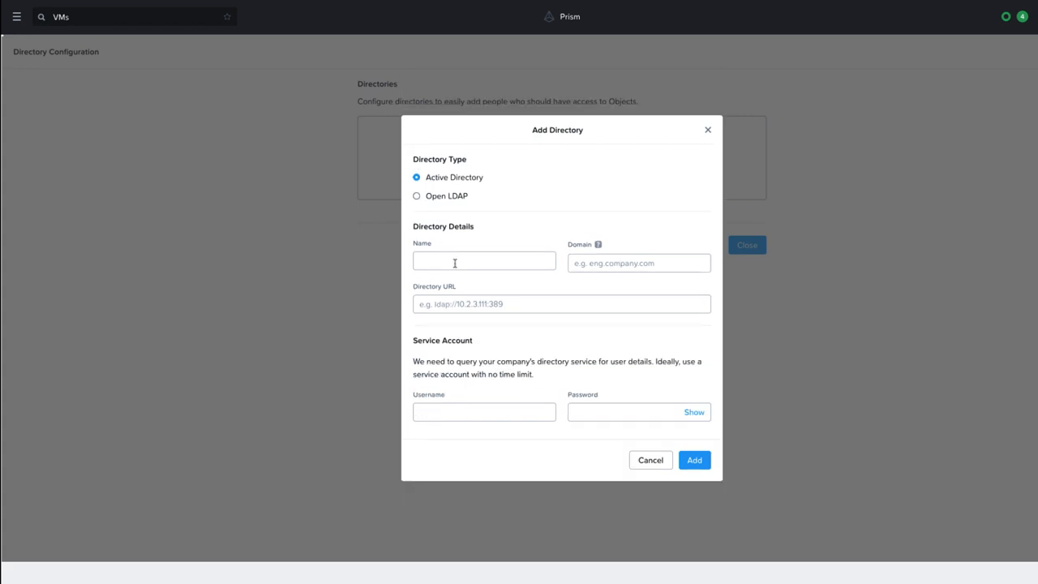
pyautogui.write('1st.lo')
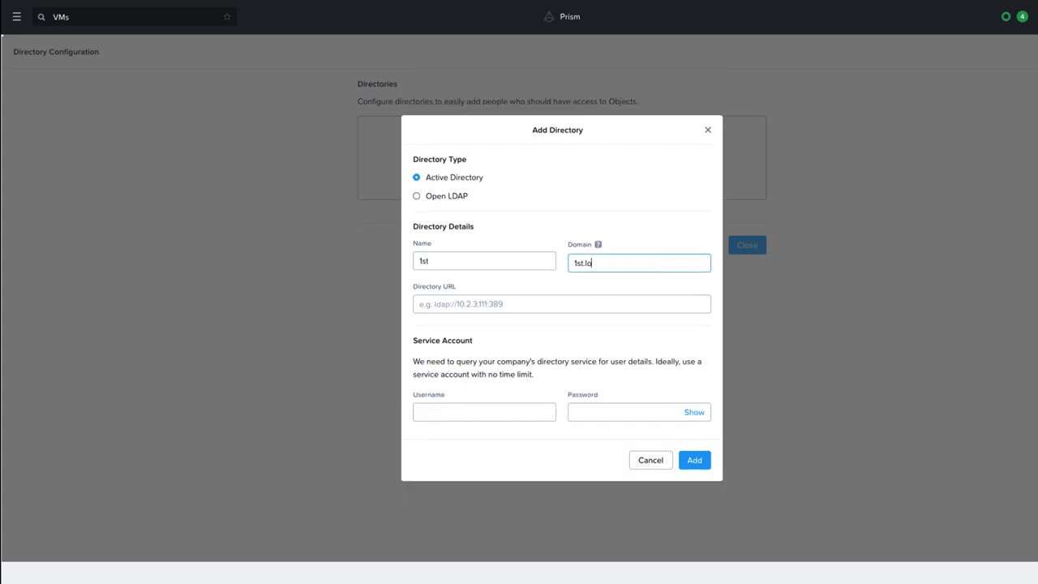
pyautogui.write('ldap://10.42.240')
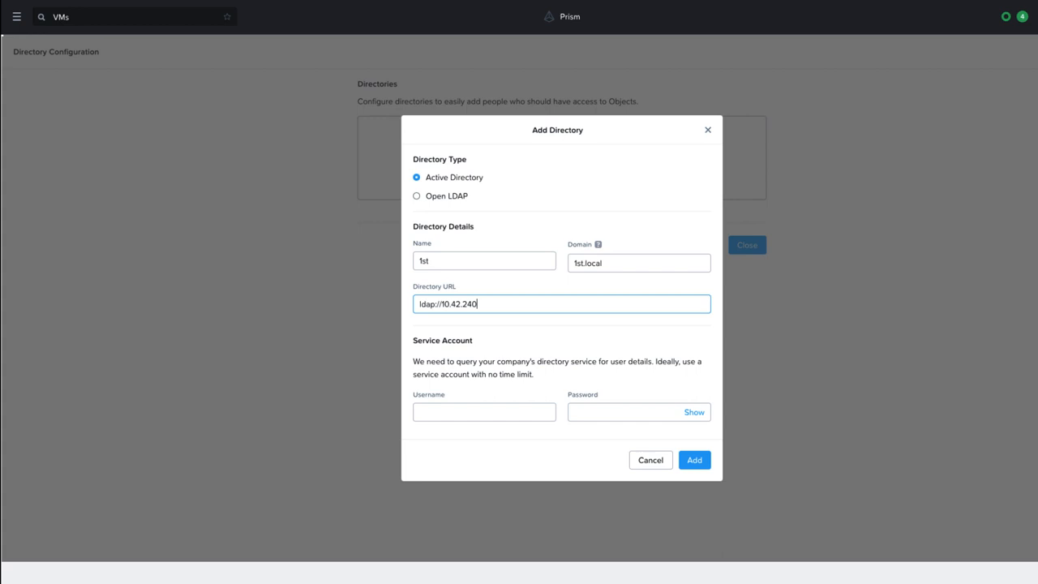
pyautogui.write('1st\\administrator')
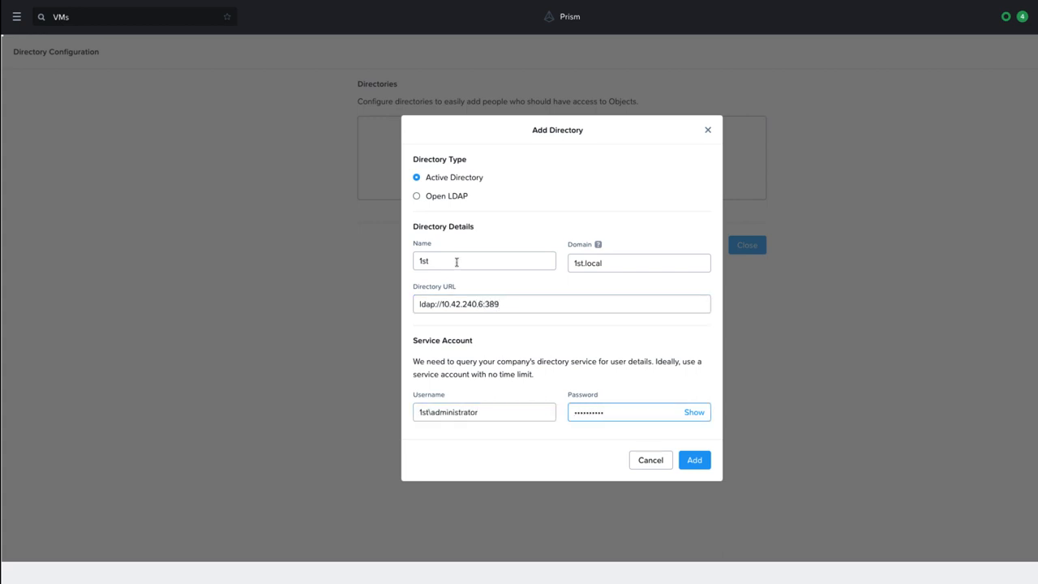
pyautogui.click(693, 460)
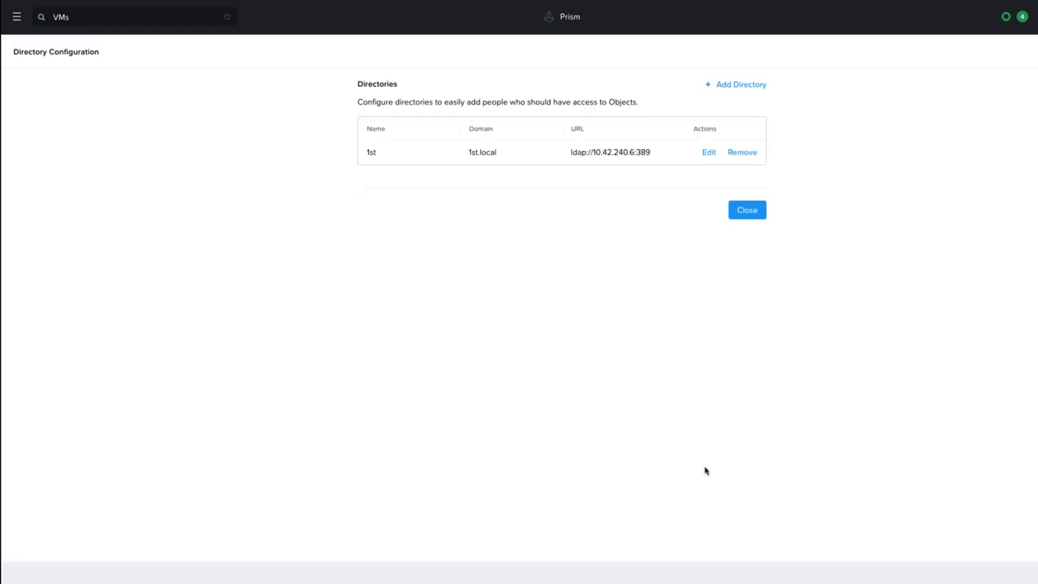
pyautogui.moveTo(740, 85)
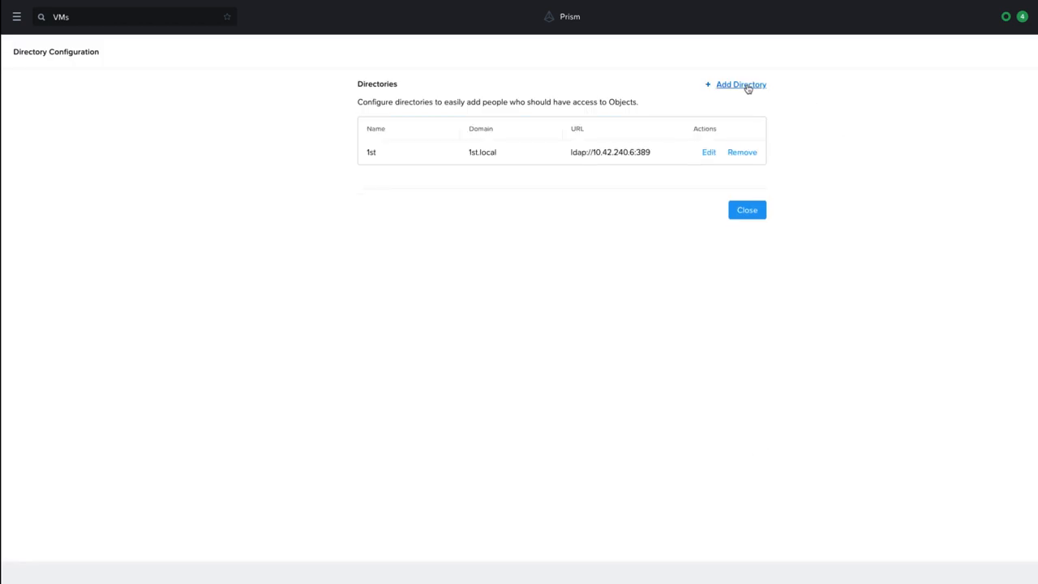
# - Add Active Directory '2nd' for 2nd.local at ldap://10.42.240.206:389 using 2nd\administrator
pyautogui.click(740, 84)
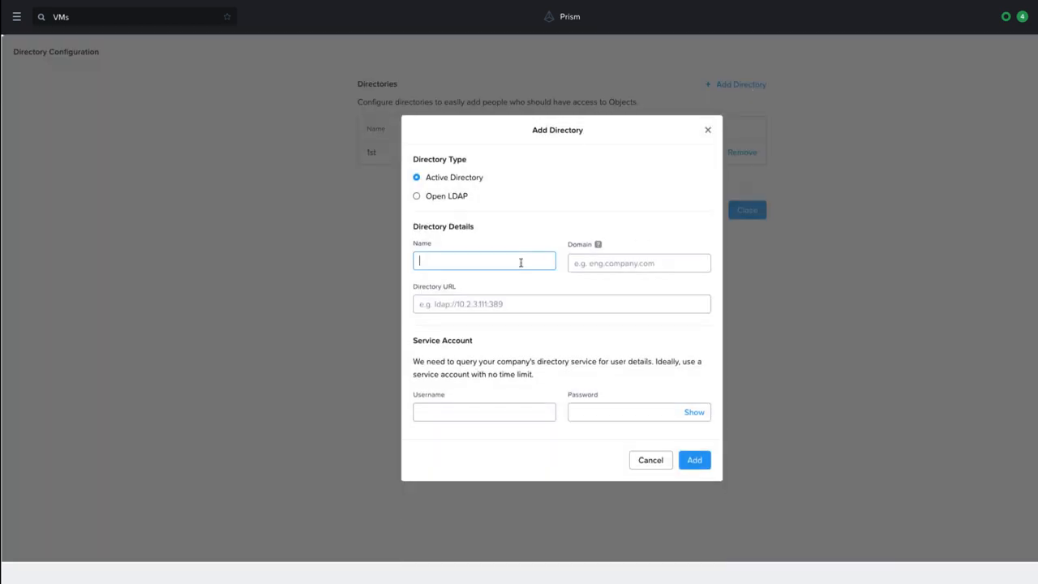
pyautogui.write('2nd')
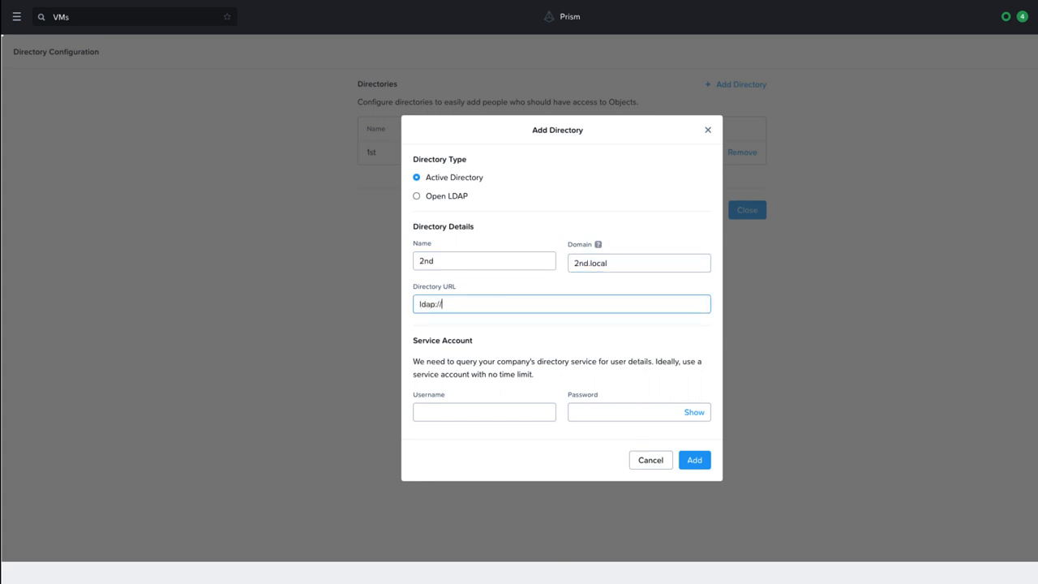
pyautogui.write('10.42.240.206.2')
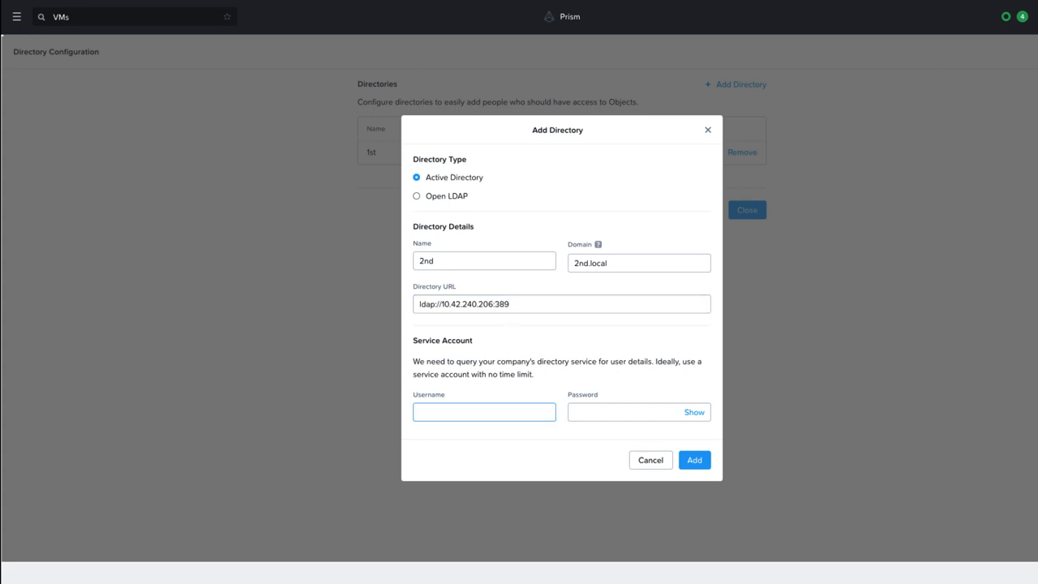
pyautogui.write('2nd\\administrator')
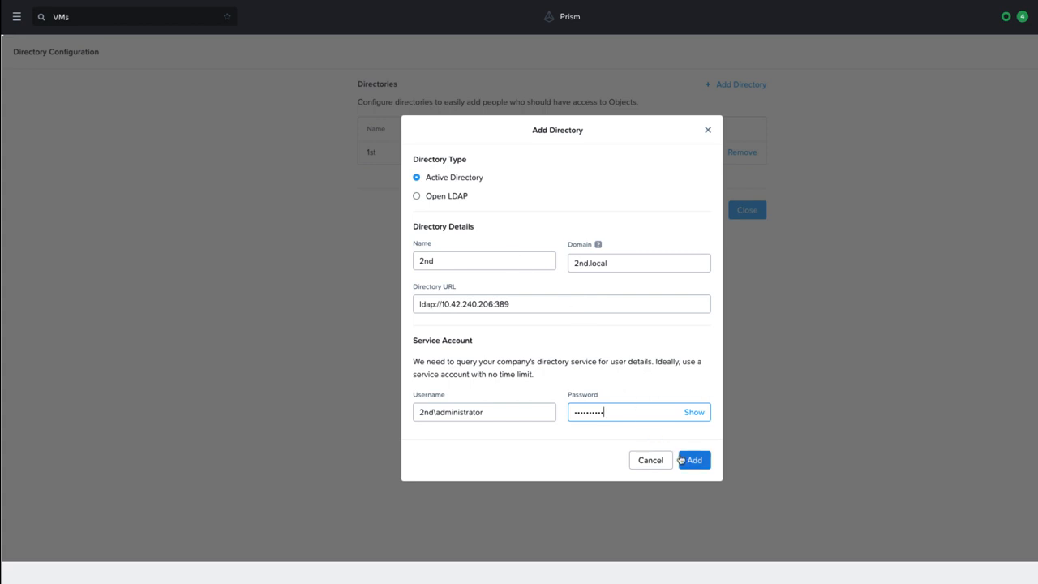
pyautogui.click(691, 459)
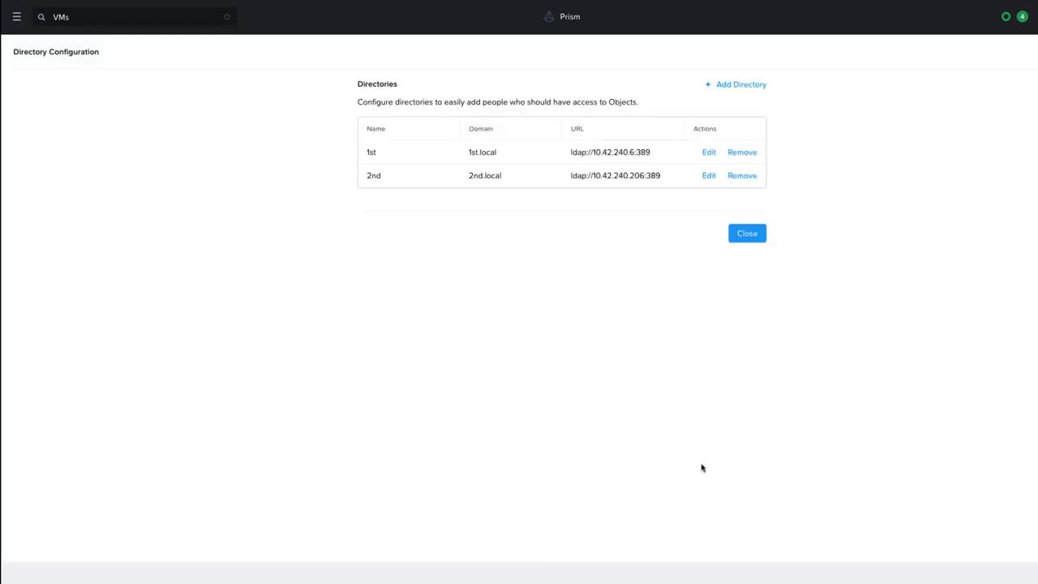
pyautogui.moveTo(768, 254)
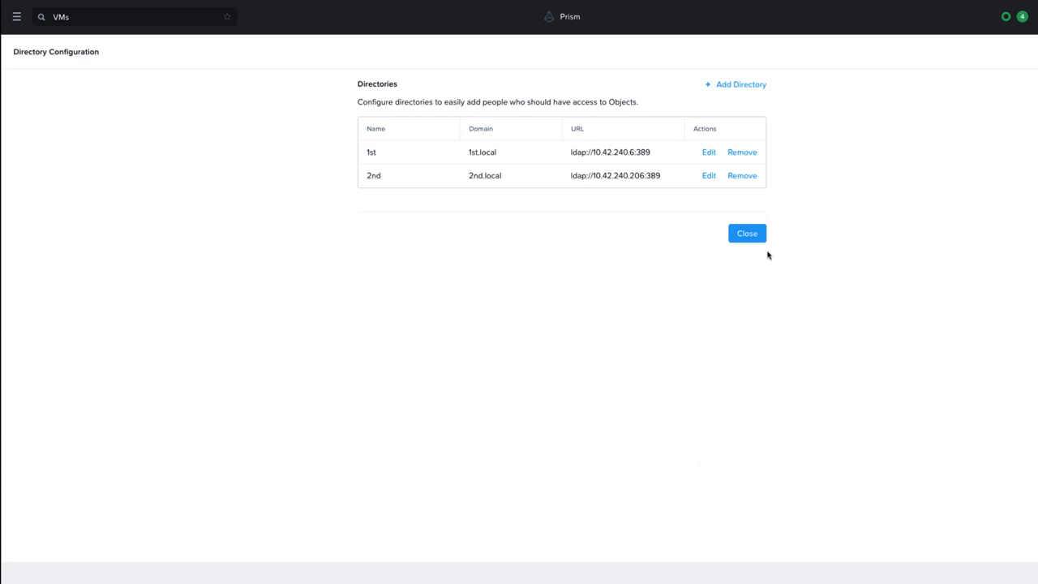
# - Choose the s3_users_1st group from directory 1st for new access keys
pyautogui.click(745, 233)
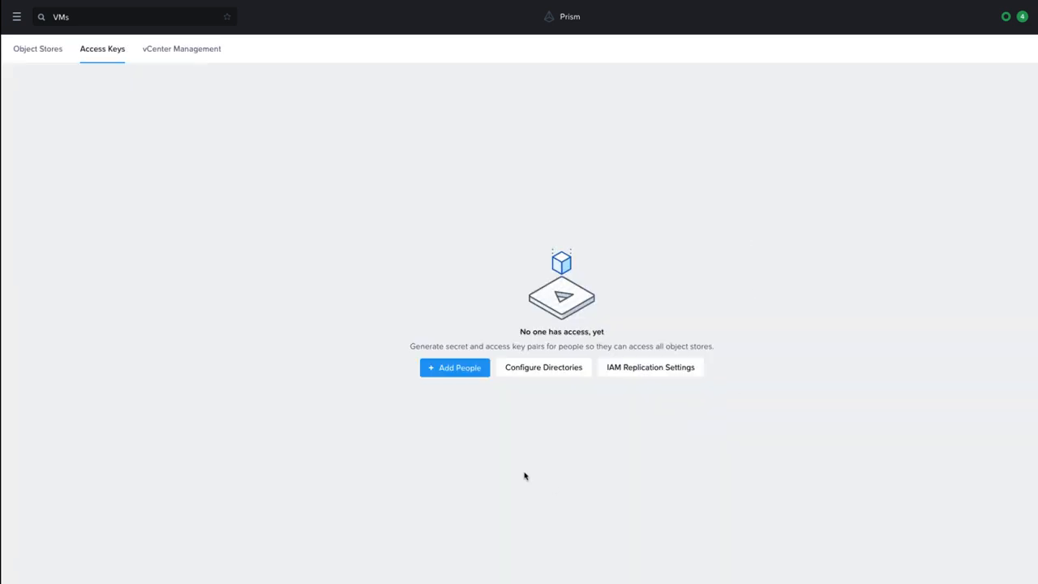
pyautogui.click(454, 367)
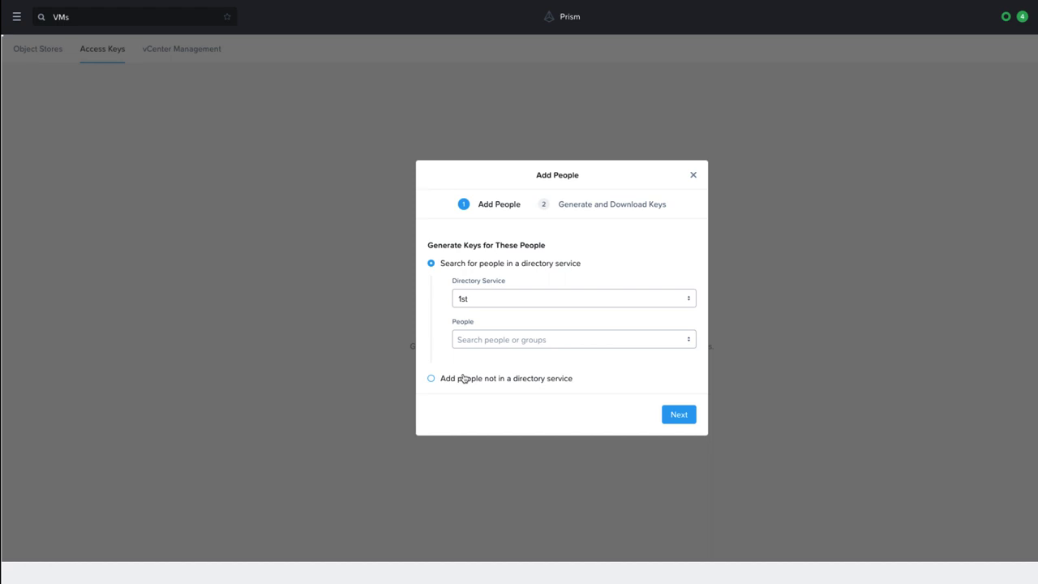
pyautogui.click(567, 339)
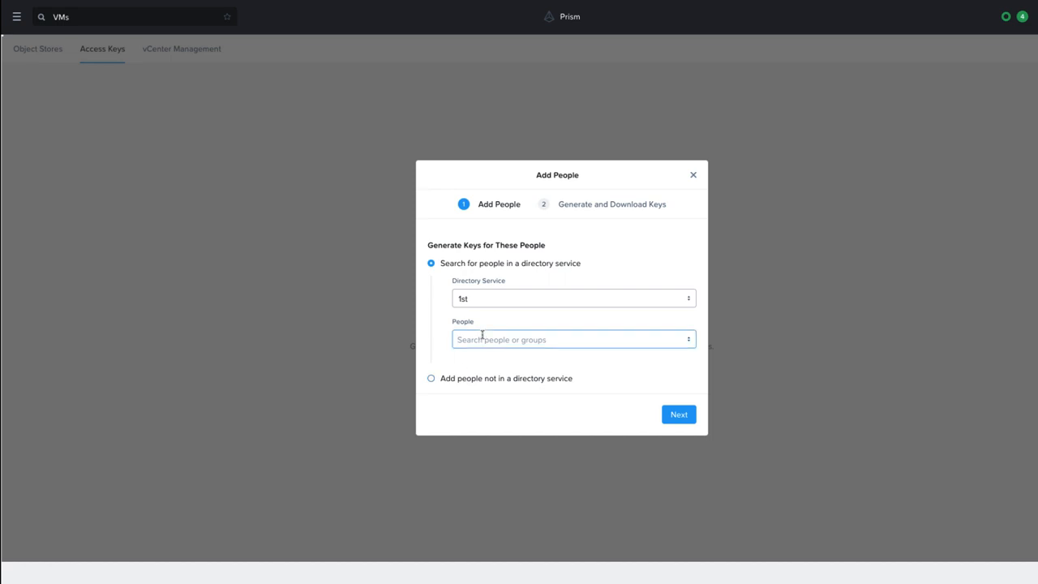
pyautogui.write('s3')
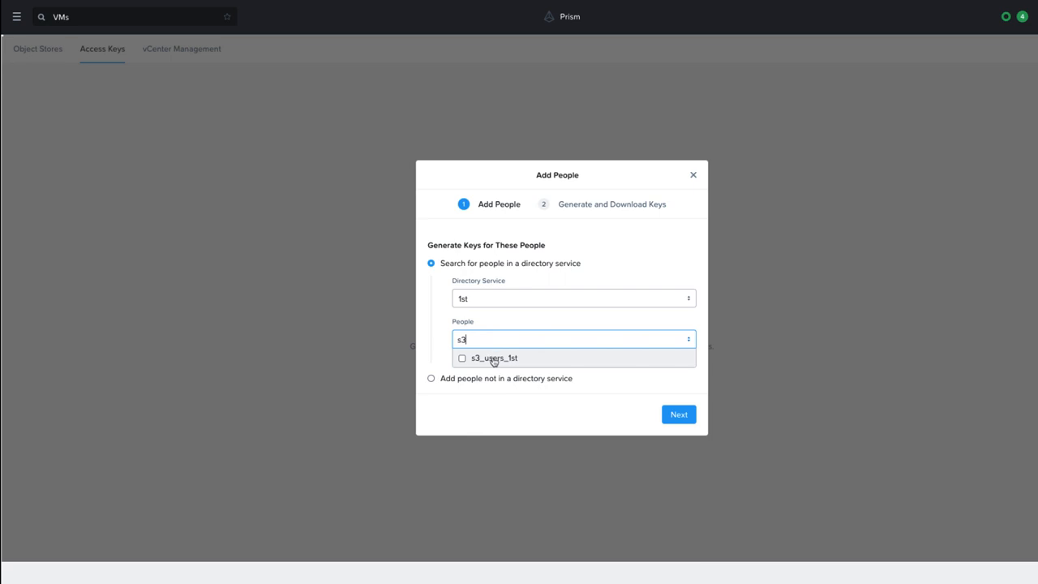
pyautogui.click(461, 357)
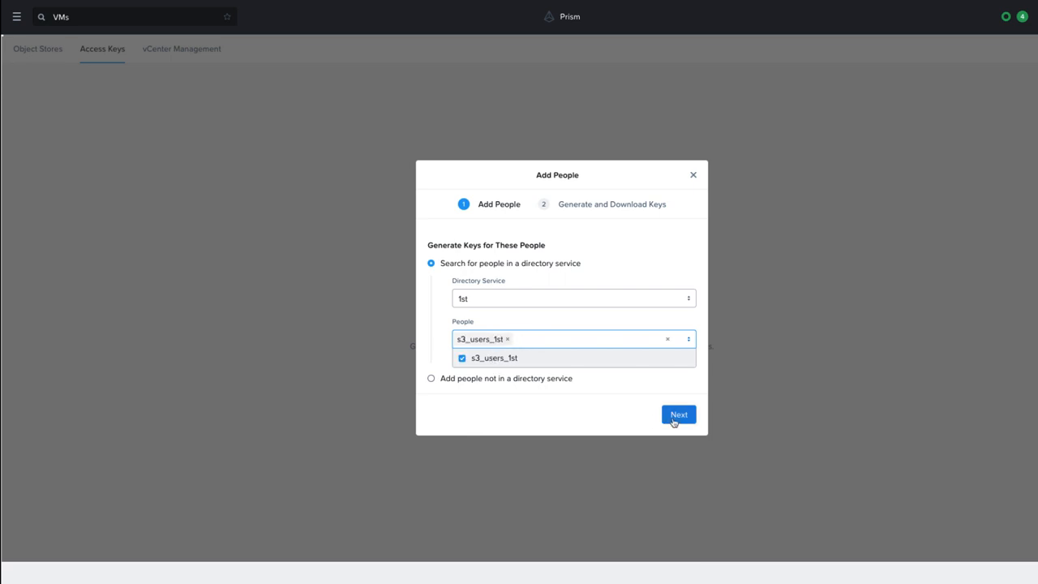
pyautogui.click(678, 414)
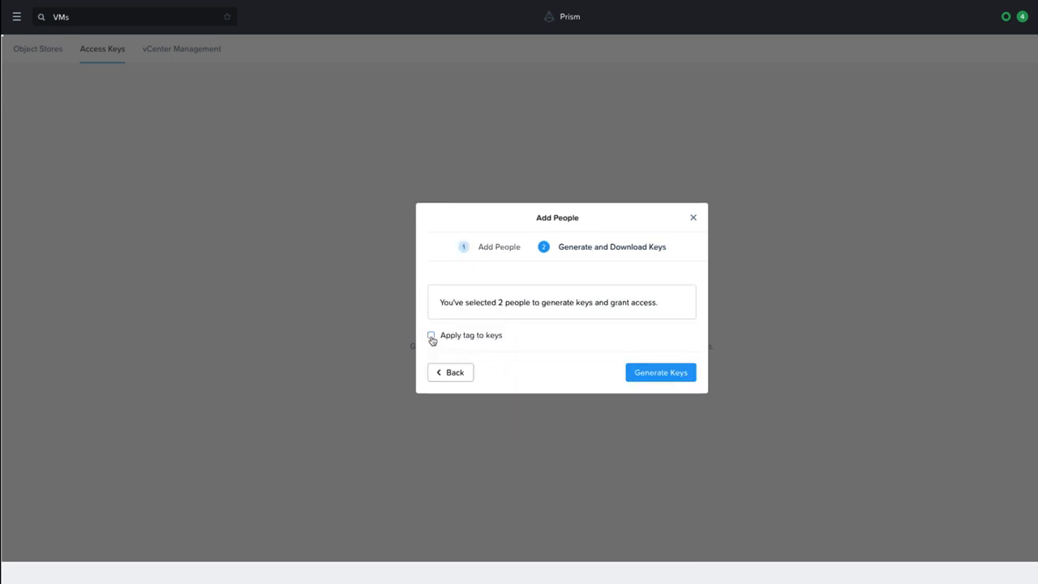
# - Generate and download access keys for daisy and sonny, without tagging
pyautogui.click(431, 335)
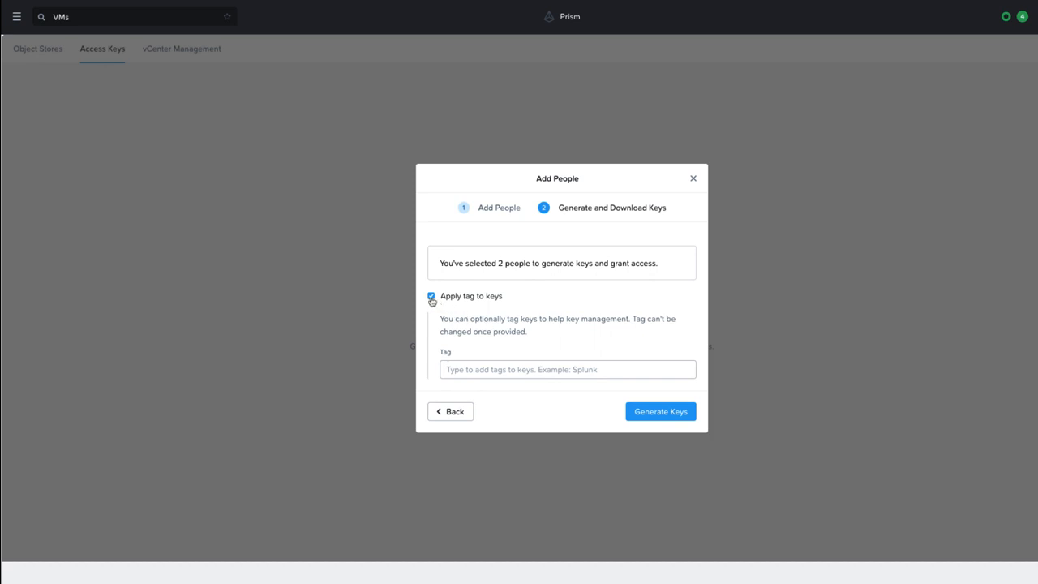
pyautogui.click(431, 296)
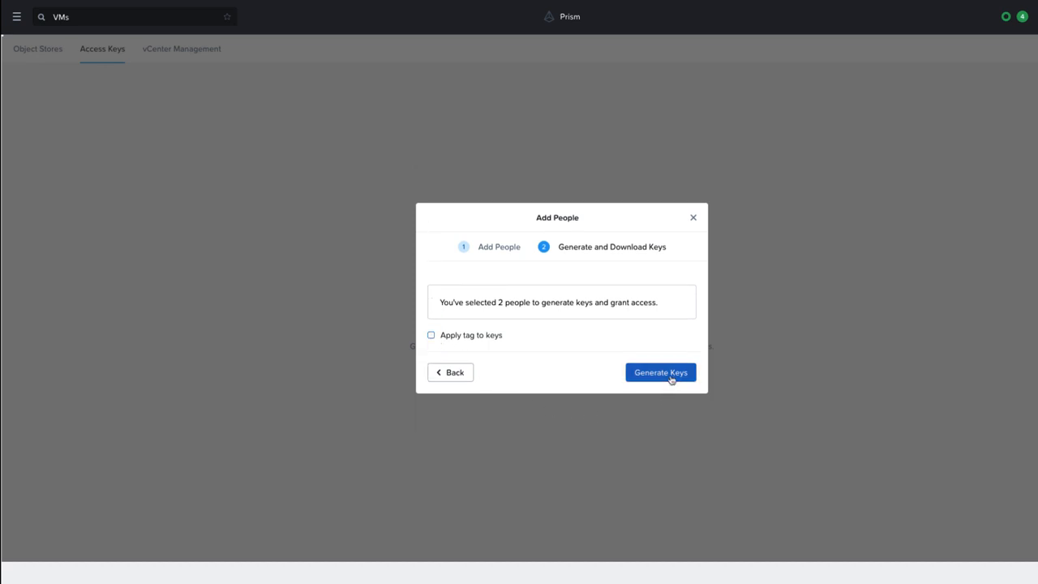
pyautogui.click(660, 372)
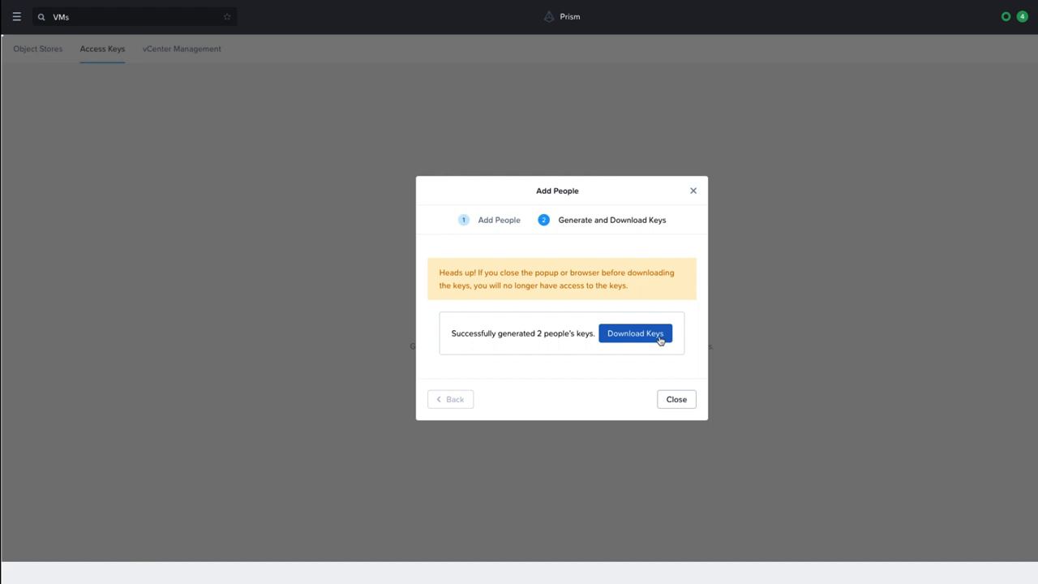
pyautogui.click(635, 333)
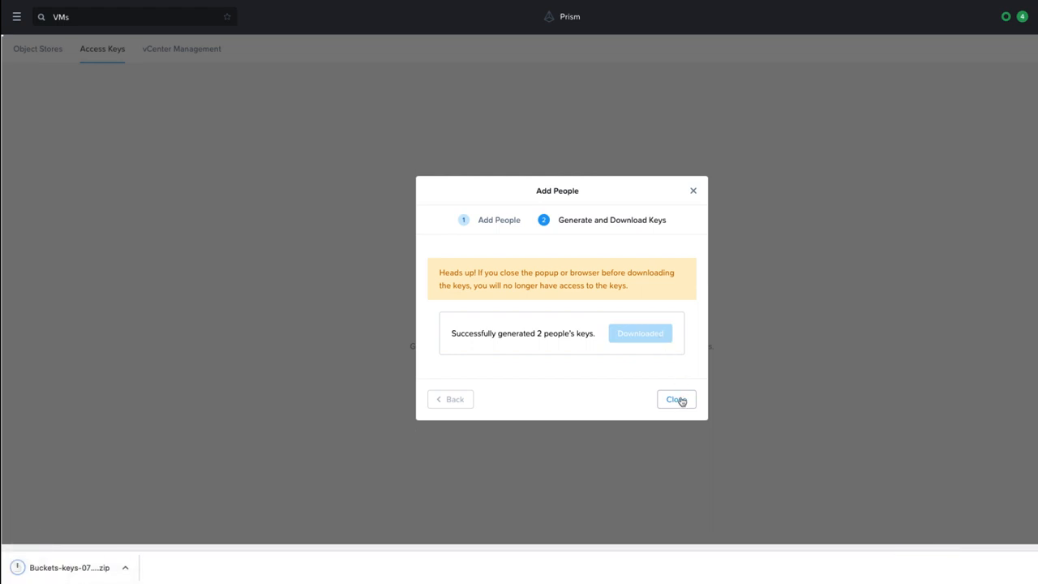
pyautogui.click(676, 398)
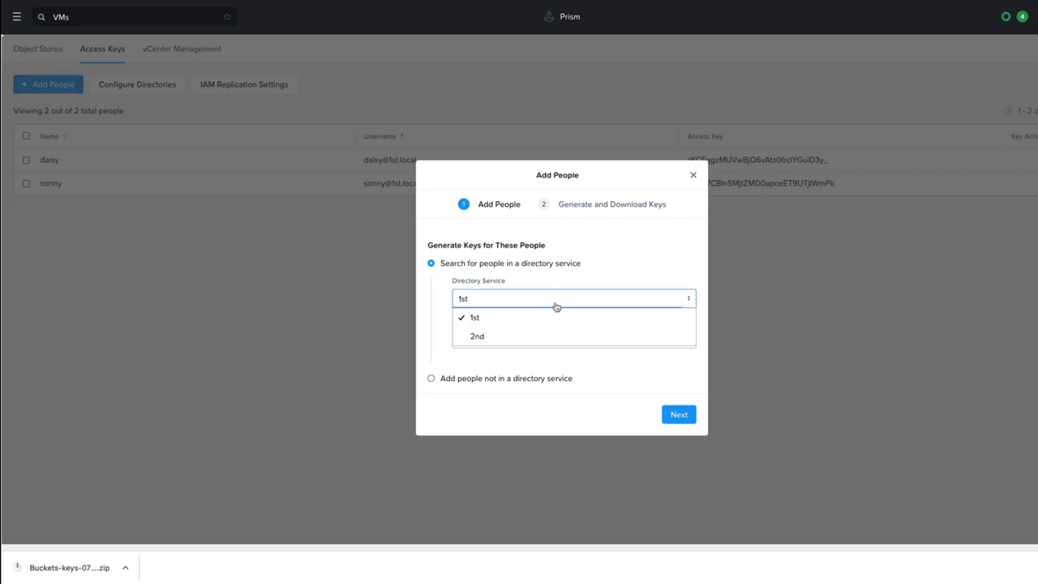
# - Choose the s3_users_2nd group for new access keys
pyautogui.click(476, 335)
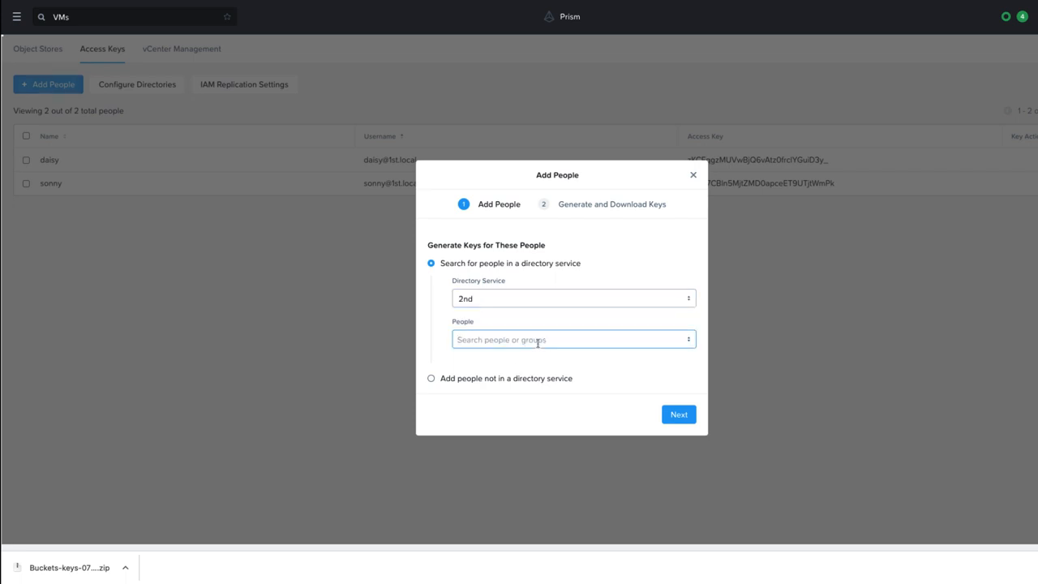
pyautogui.write('s3')
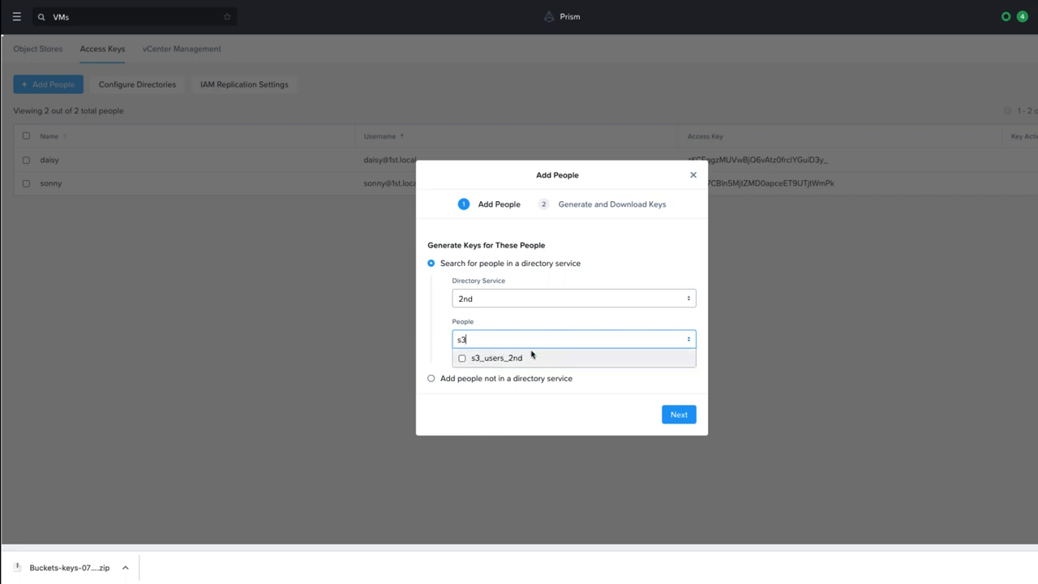
pyautogui.click(461, 358)
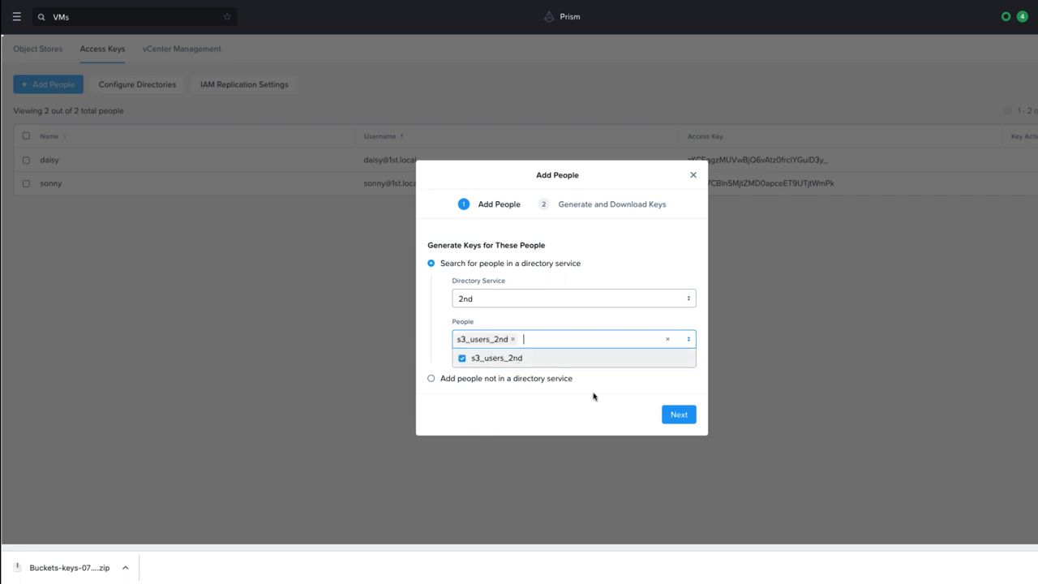
pyautogui.click(678, 413)
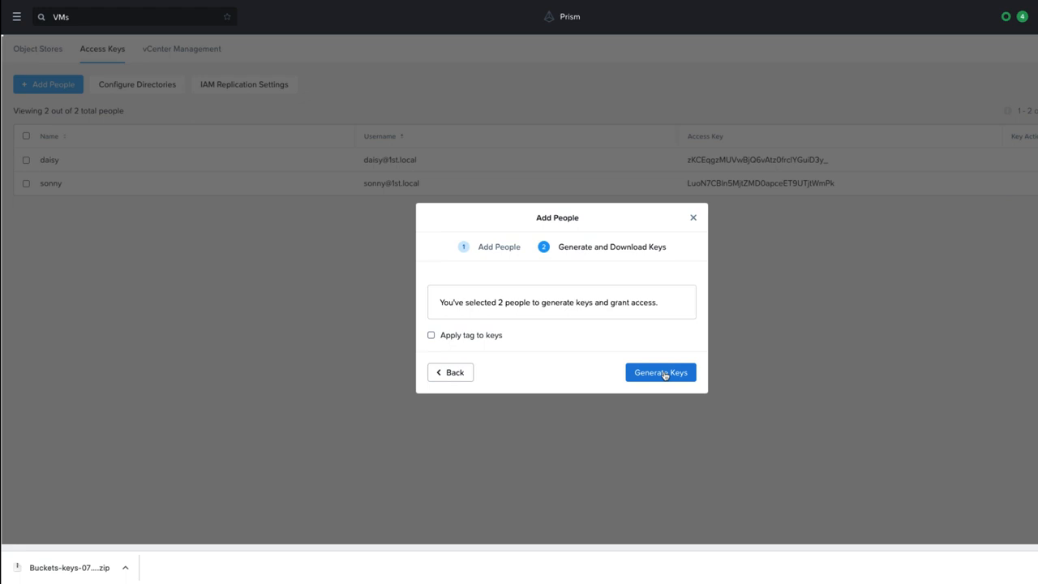
# - Generate and download keys for kai and vinod, then select object store obj1
pyautogui.click(660, 372)
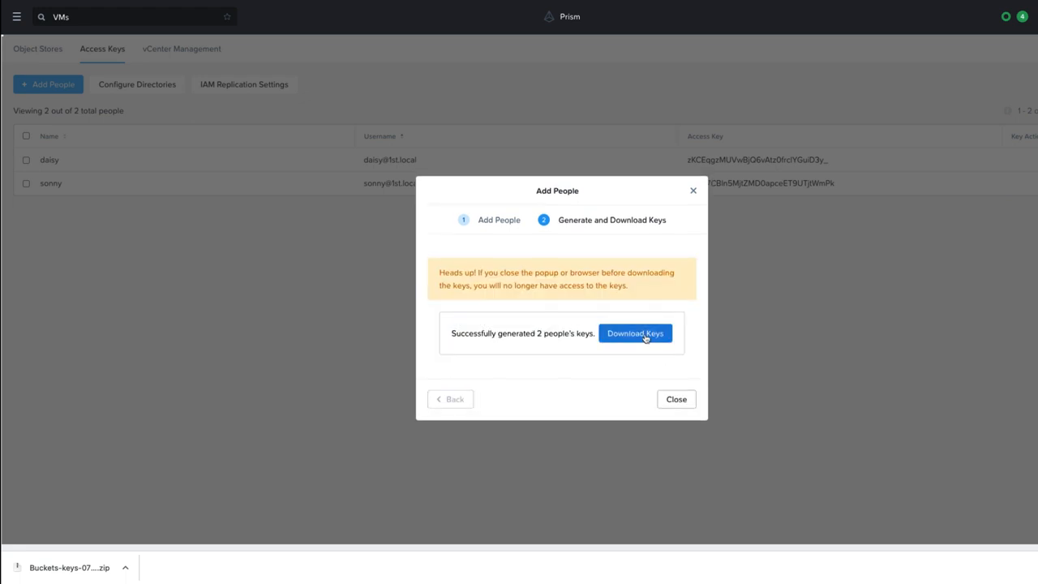
pyautogui.click(635, 333)
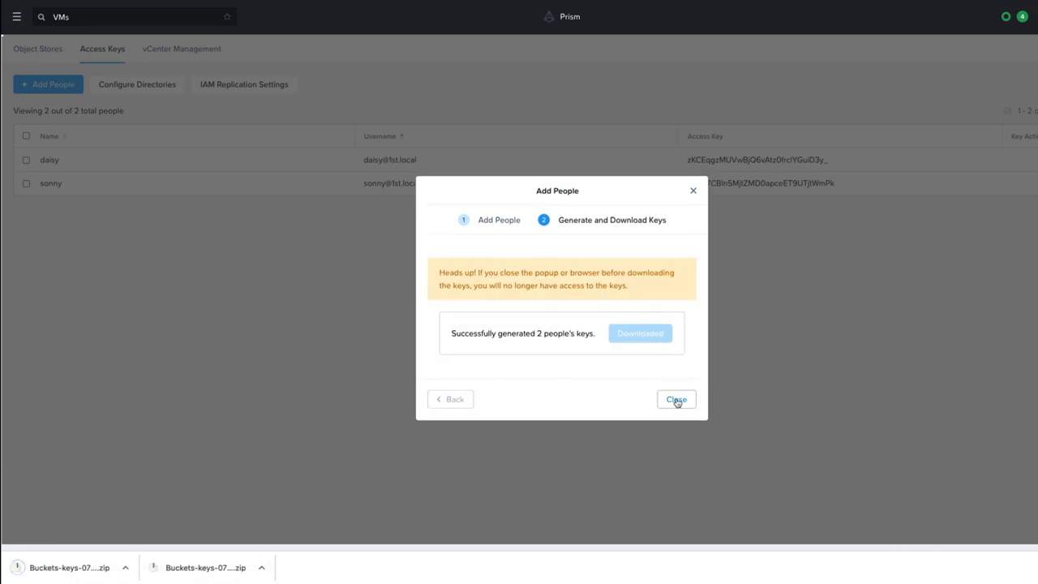
pyautogui.click(675, 399)
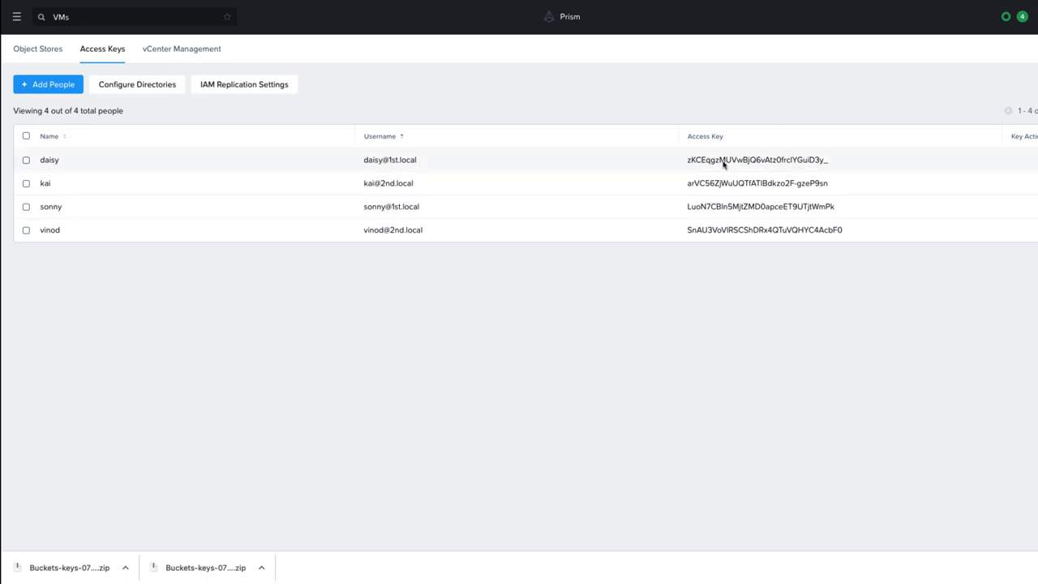
pyautogui.click(37, 49)
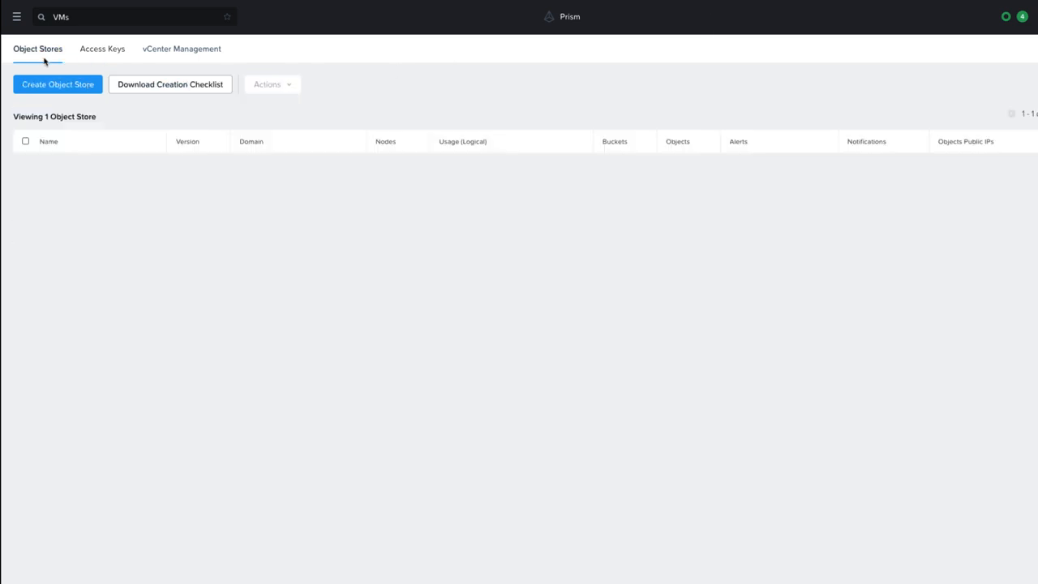
pyautogui.click(25, 140)
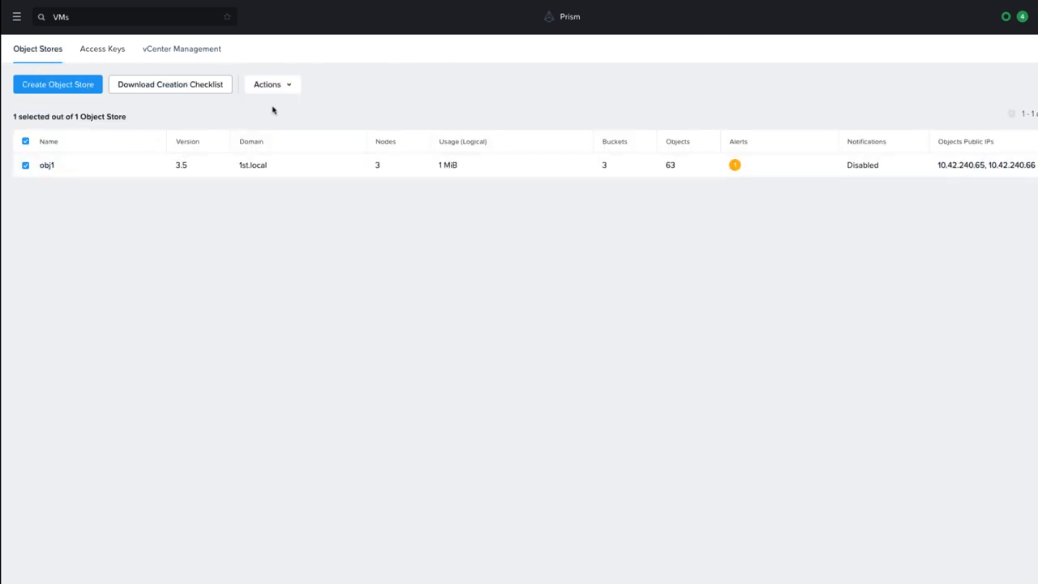
# - Add obj1.2nd.local as an additional FQDN for obj1
pyautogui.click(271, 84)
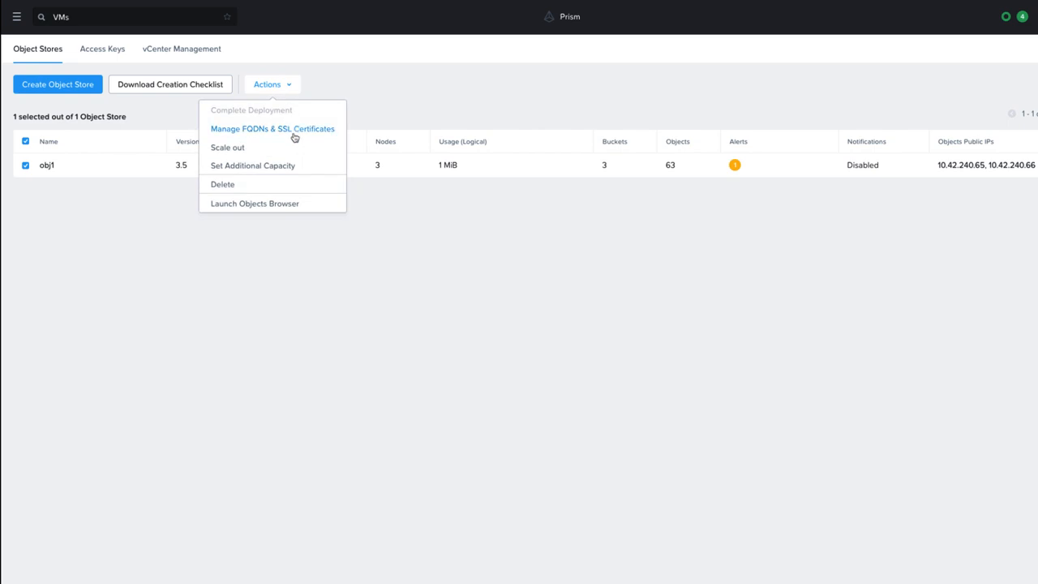
pyautogui.click(272, 128)
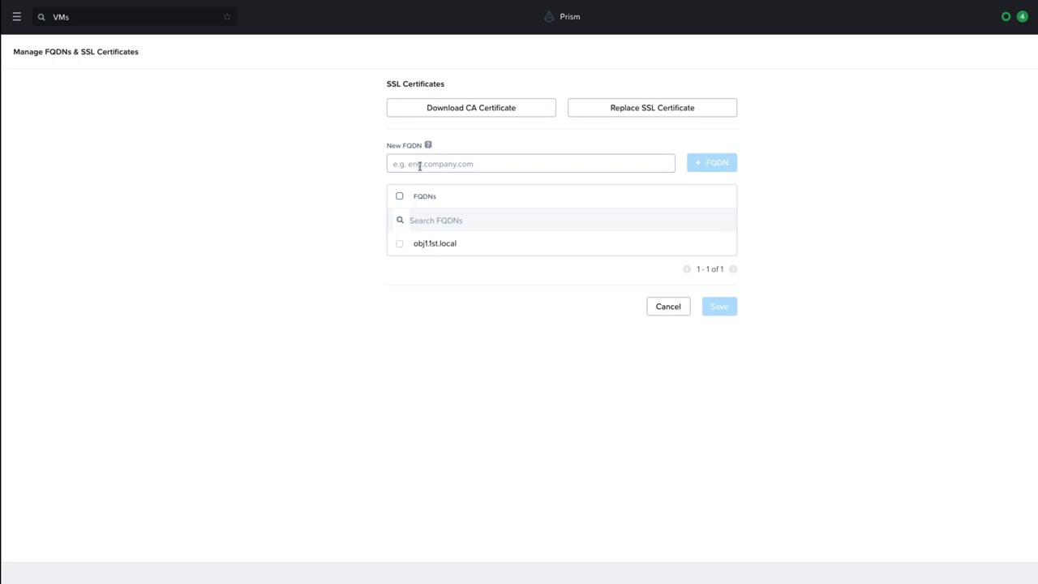
pyautogui.click(530, 163)
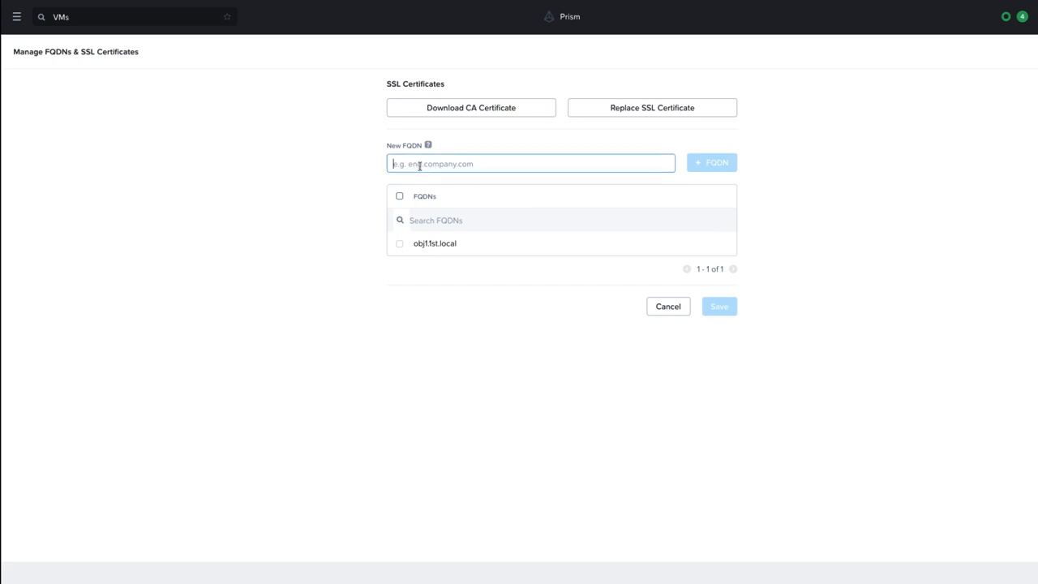
pyautogui.write('obj1.2nd.local')
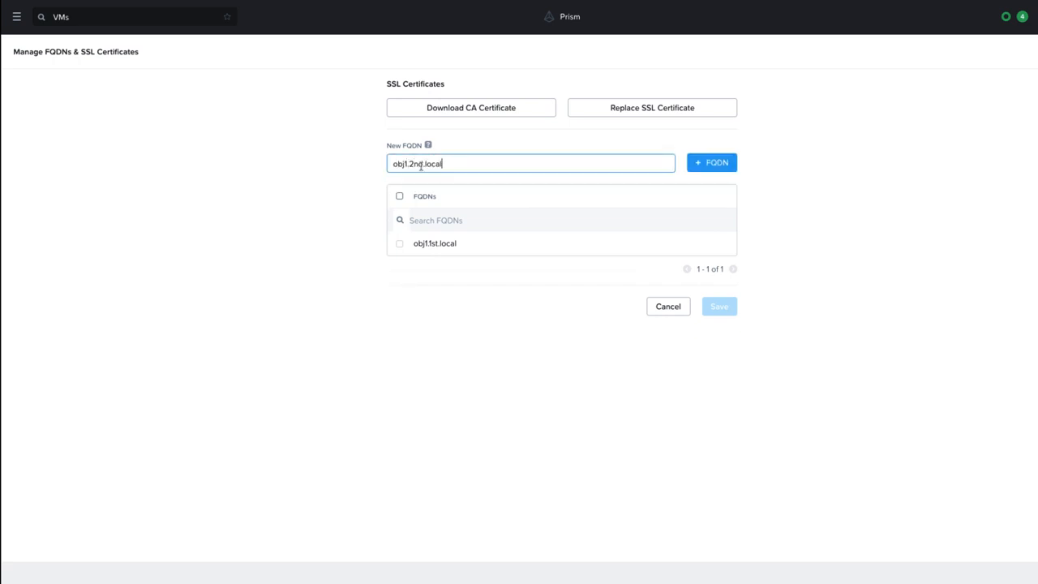
pyautogui.click(710, 162)
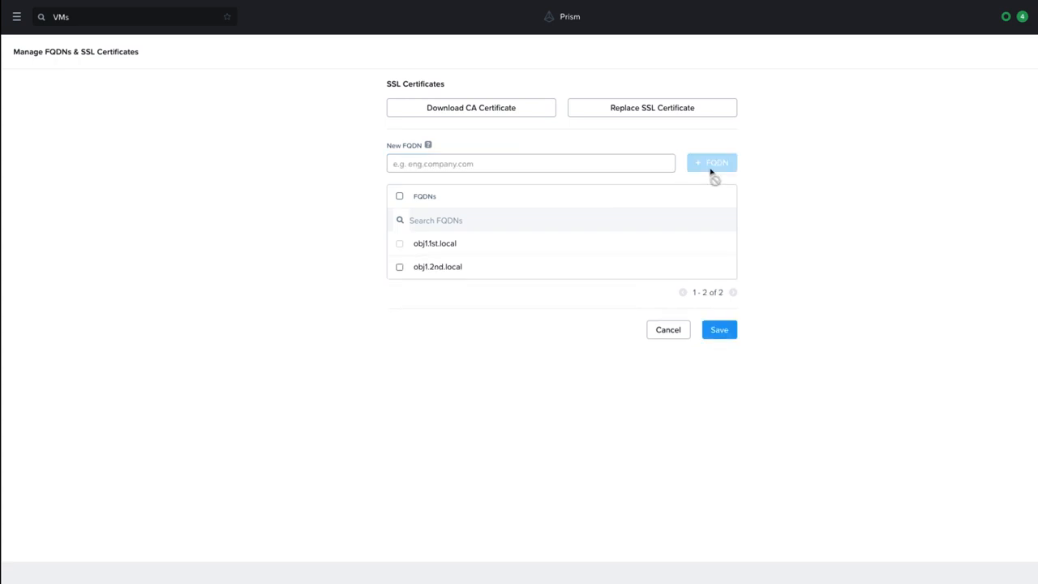
pyautogui.moveTo(482, 272)
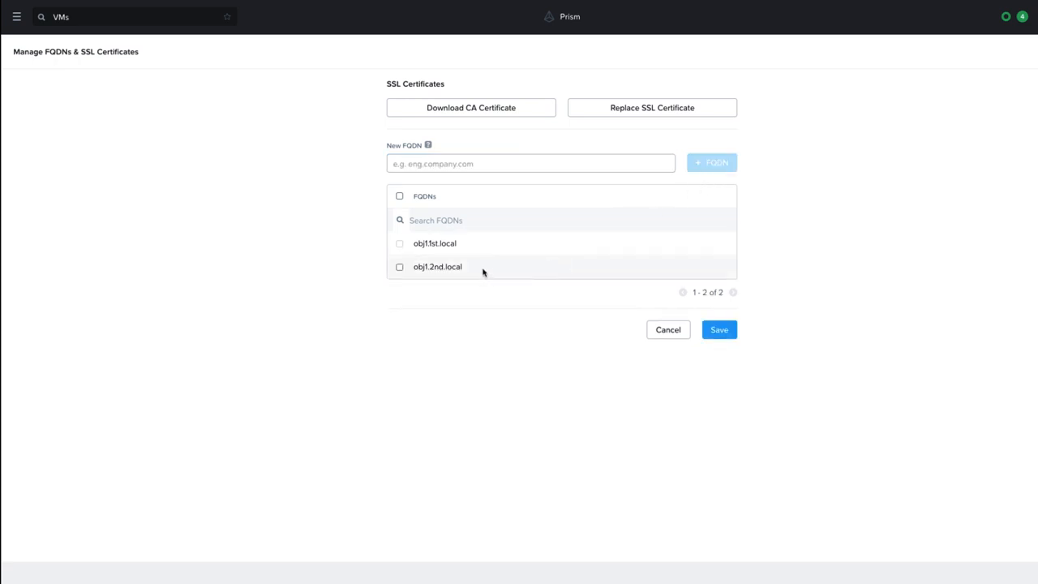
# - Replace obj1's SSL certificate with imported obj1.key, obj1.pem and obj1-chain.pem
pyautogui.click(651, 107)
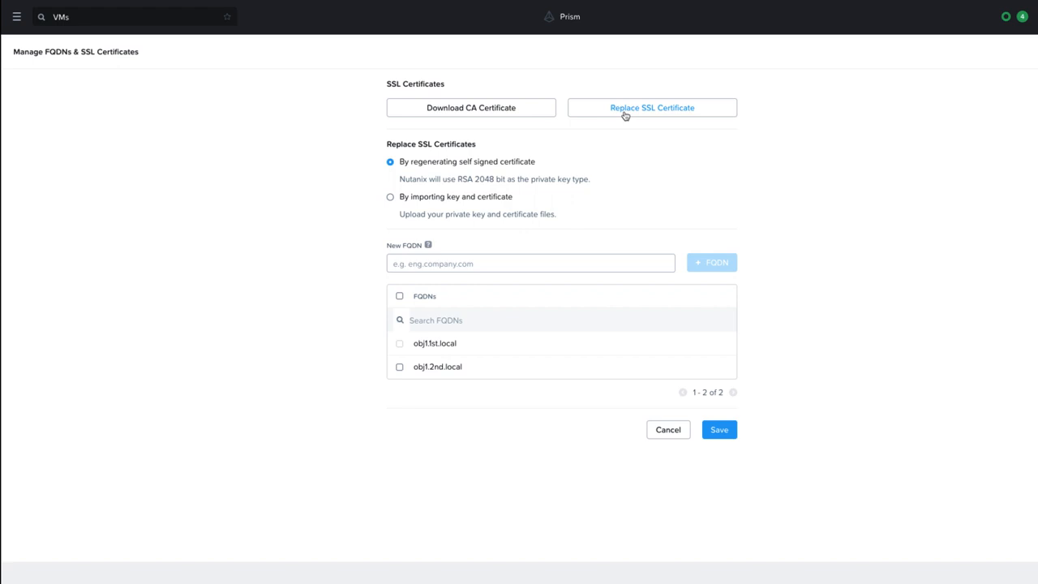
pyautogui.click(390, 197)
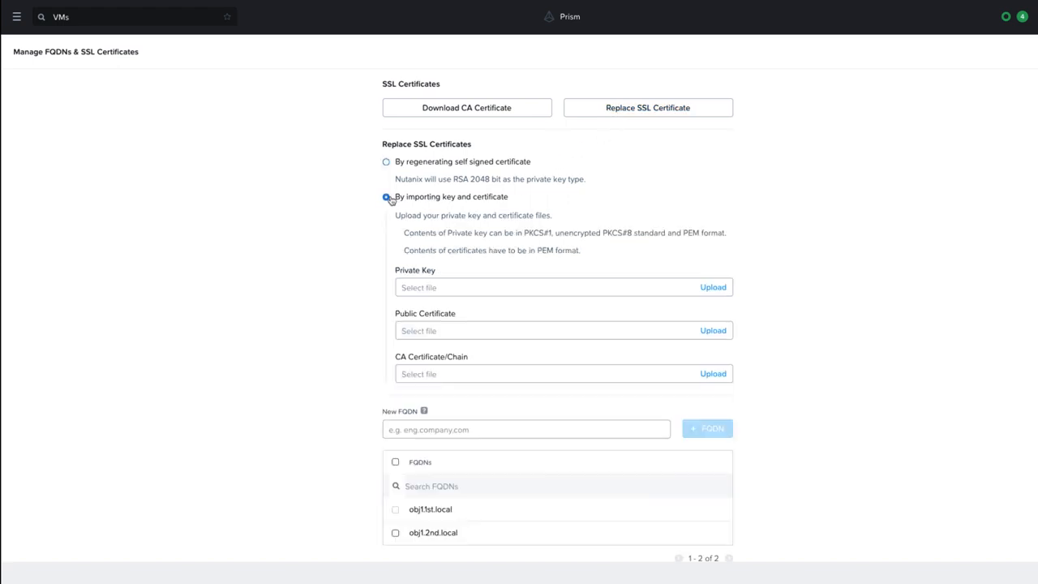
pyautogui.click(711, 286)
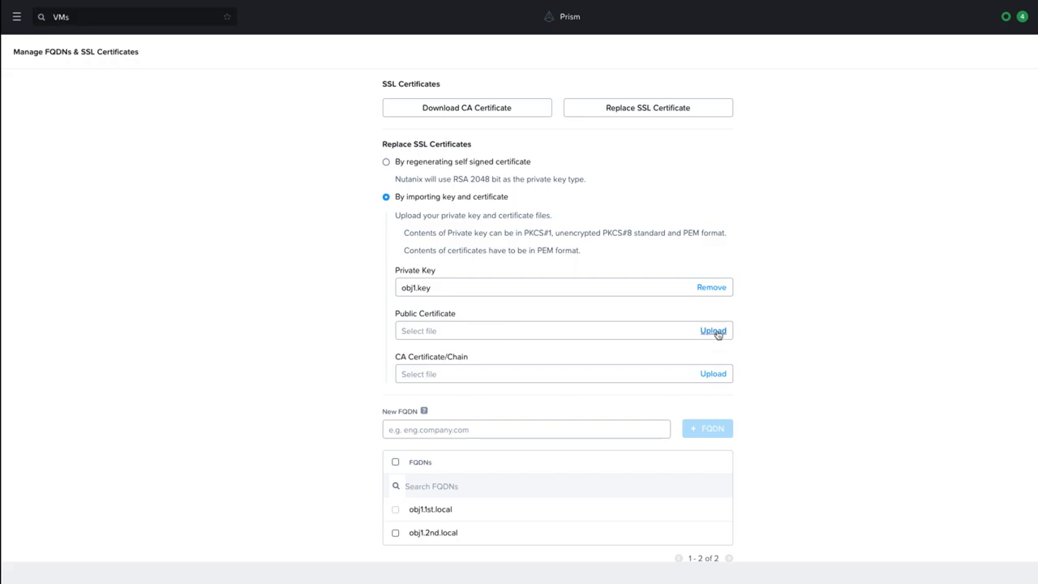
pyautogui.click(712, 329)
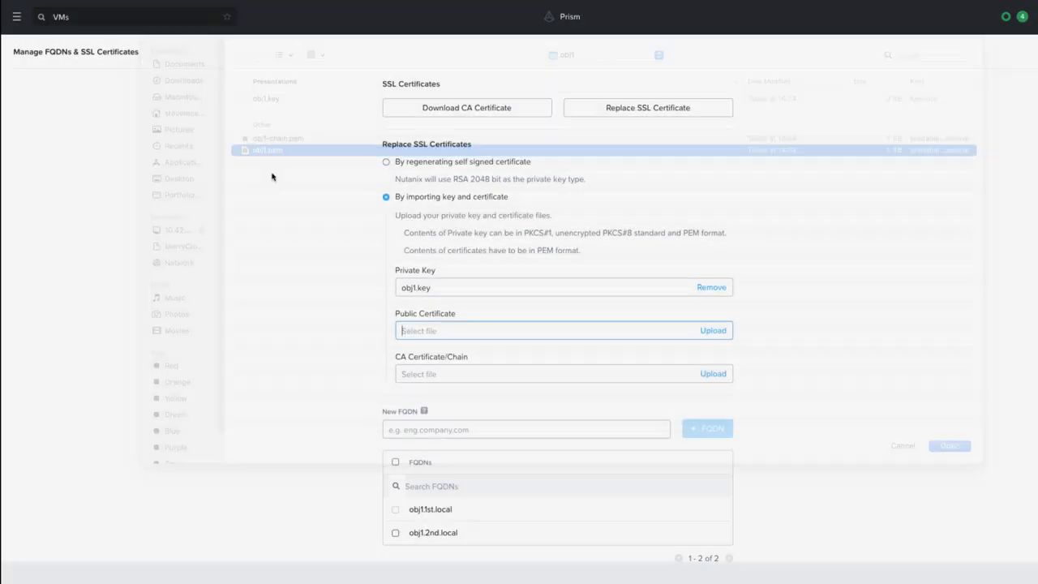
pyautogui.click(712, 330)
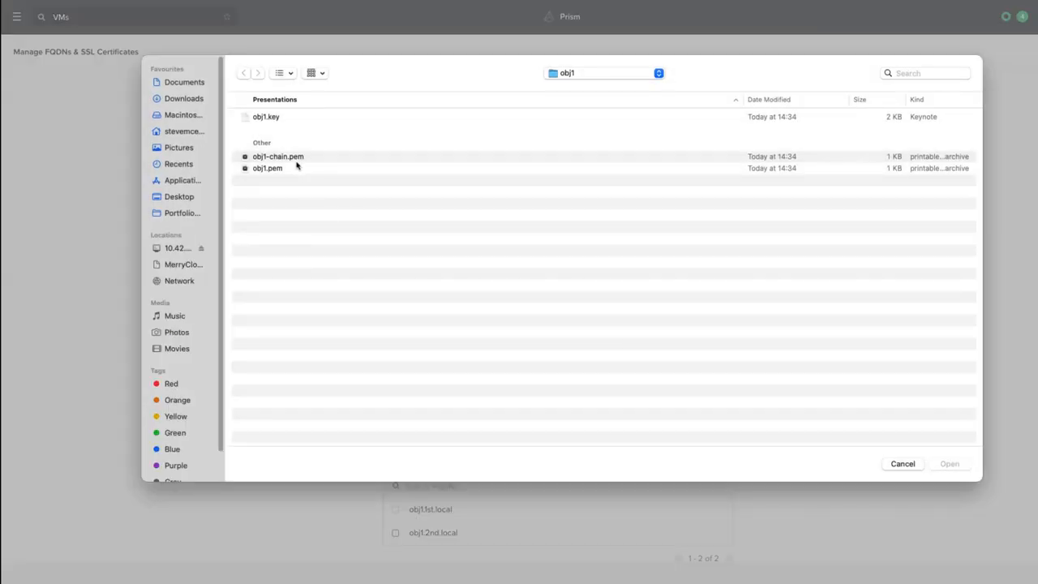
pyautogui.click(948, 463)
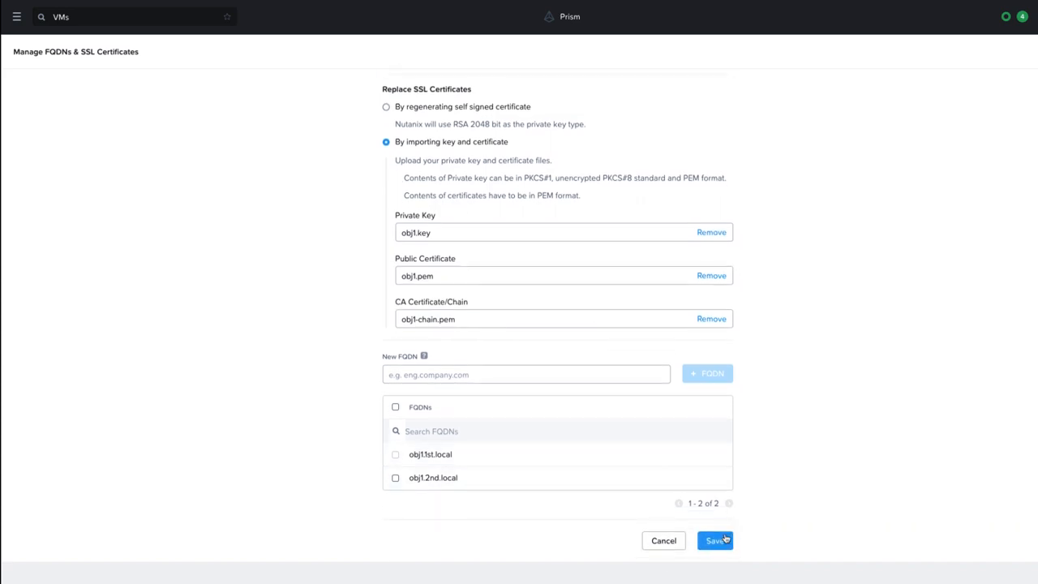
pyautogui.click(714, 540)
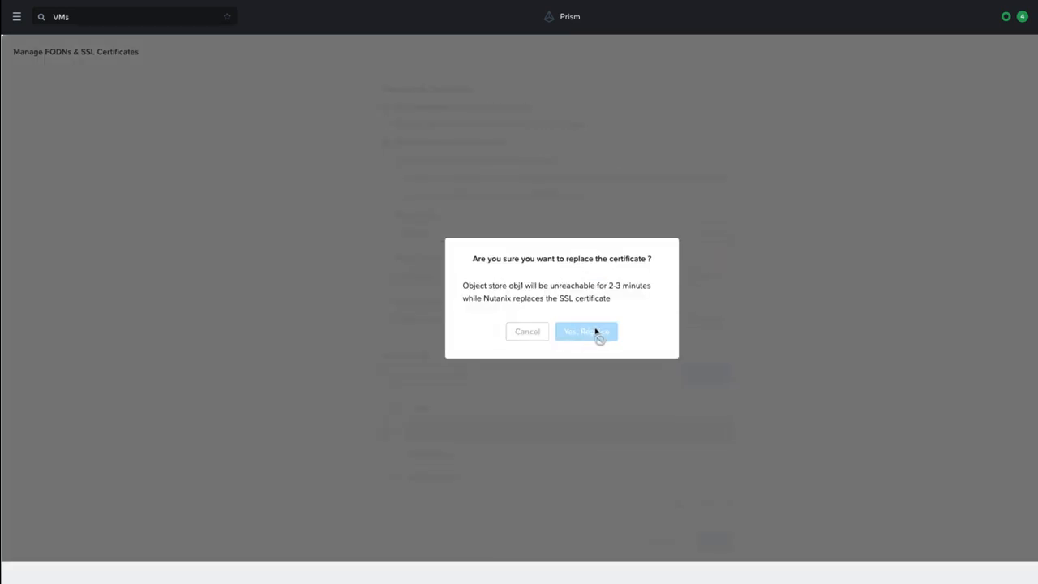
pyautogui.click(586, 330)
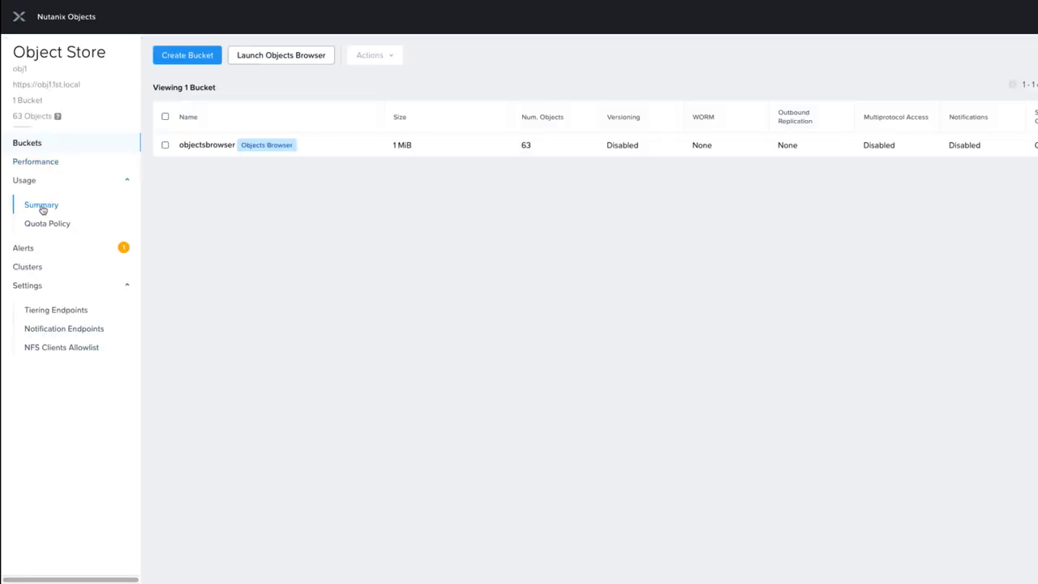
# - Create a quota policy giving the two 2nd.local users a 10 GiB storage limit
pyautogui.click(47, 223)
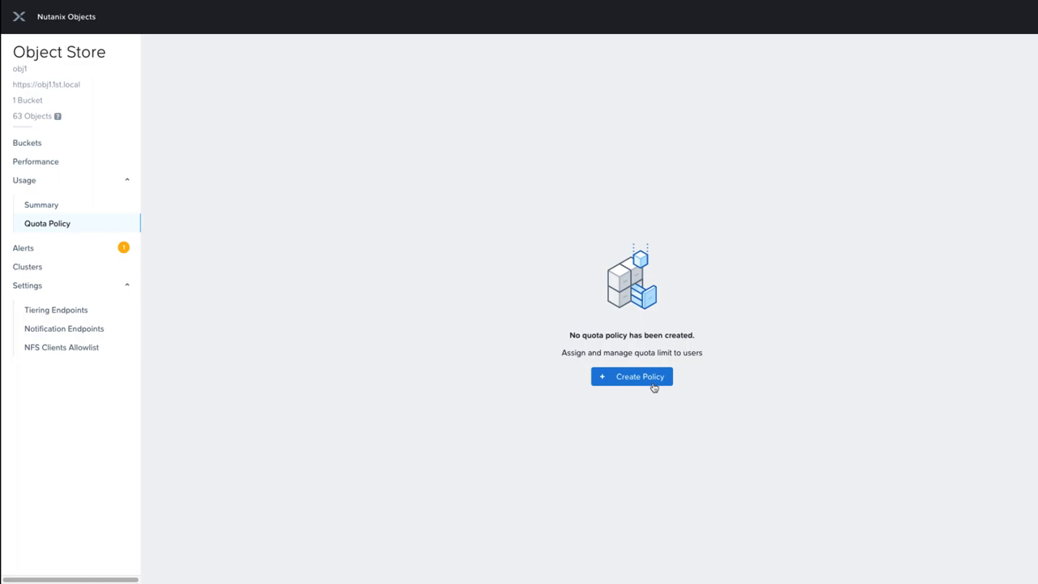
pyautogui.click(630, 377)
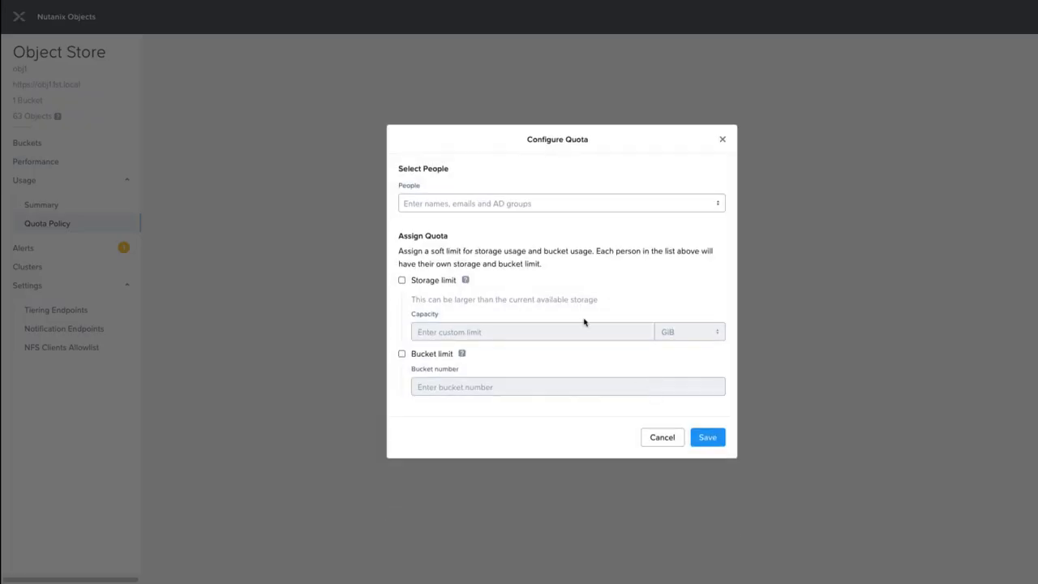
pyautogui.write('1')
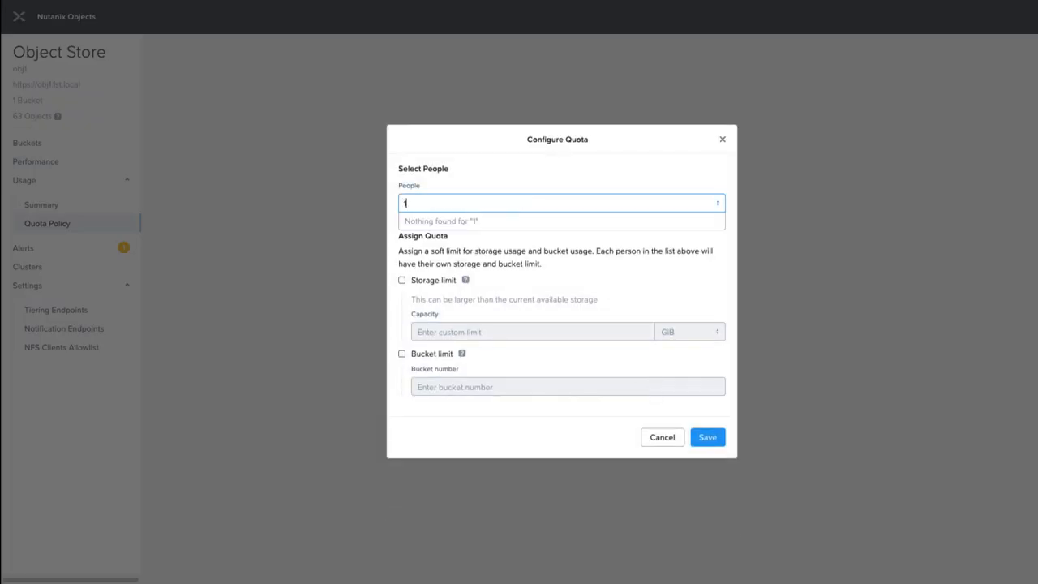
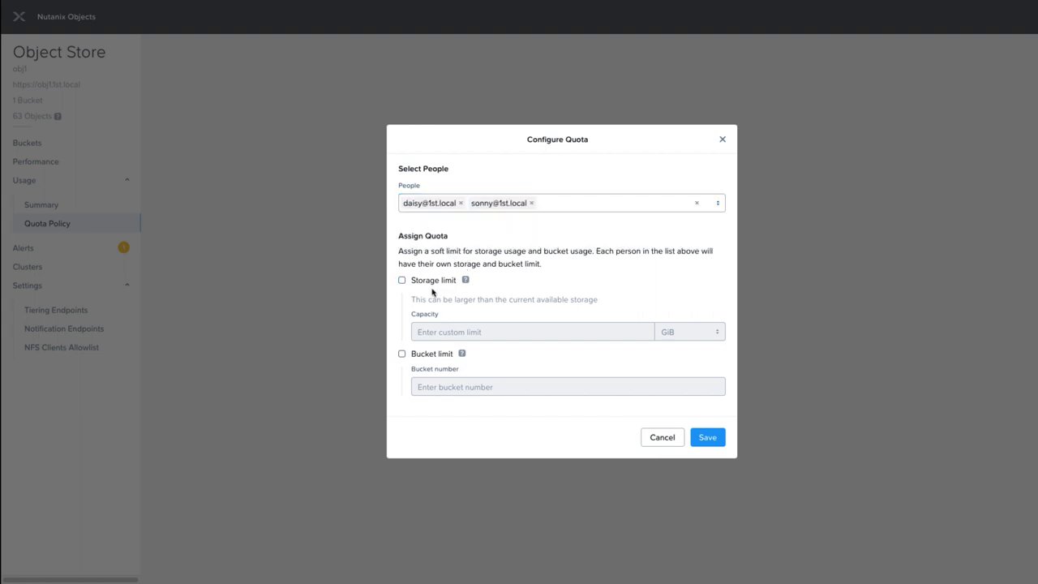
pyautogui.click(401, 279)
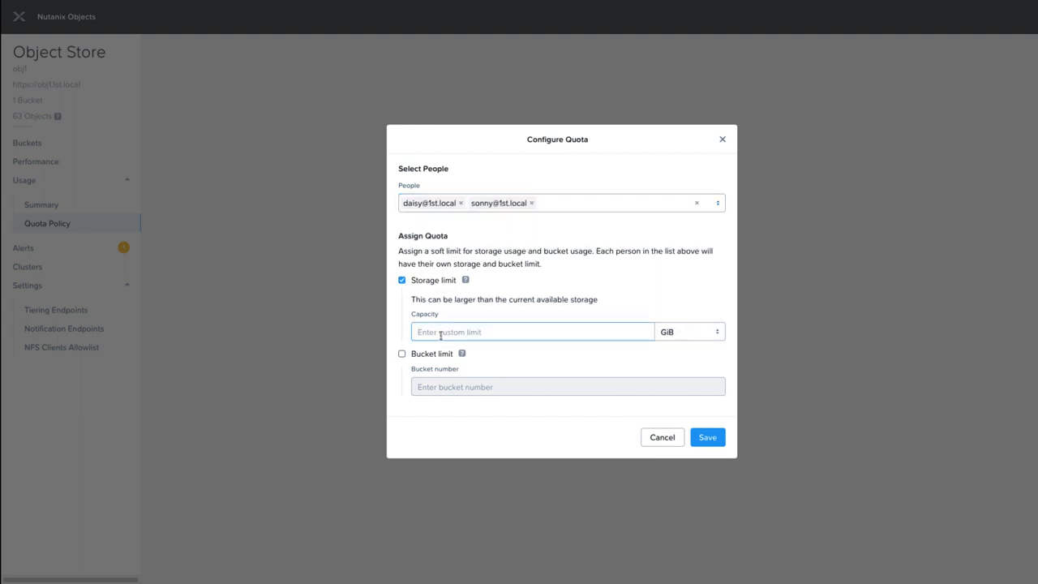
pyautogui.click(401, 354)
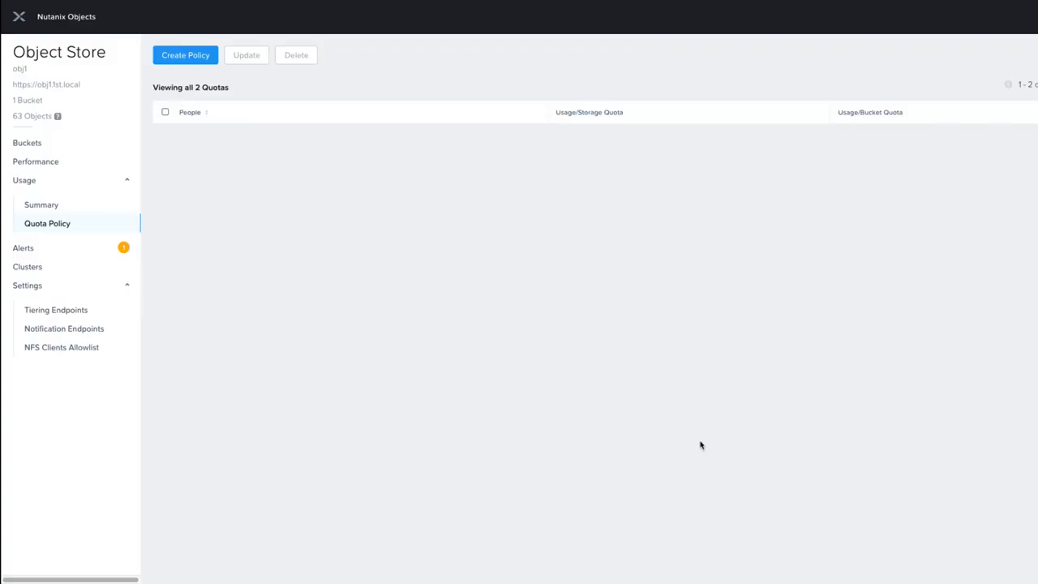
pyautogui.click(185, 55)
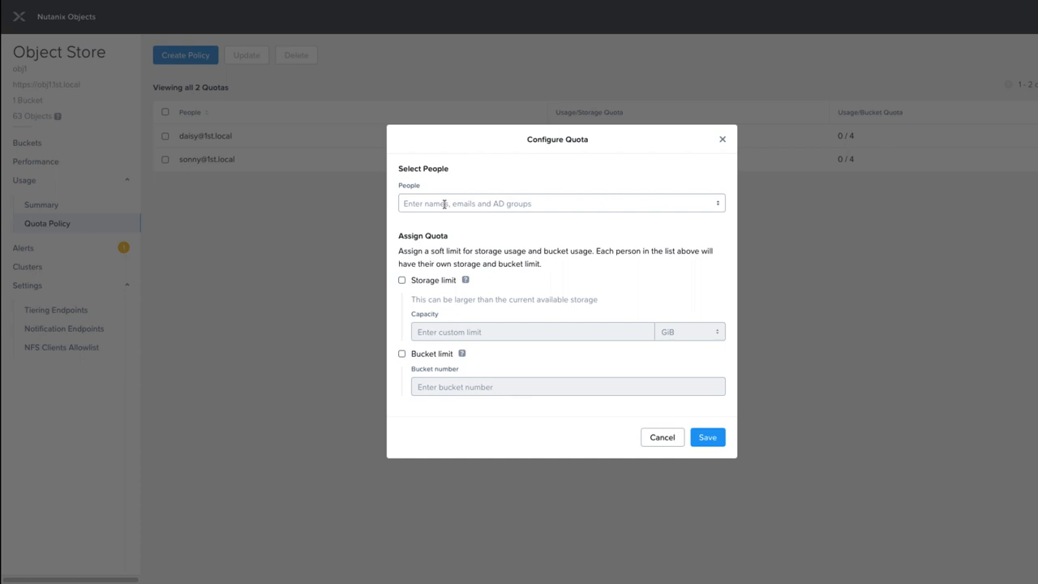
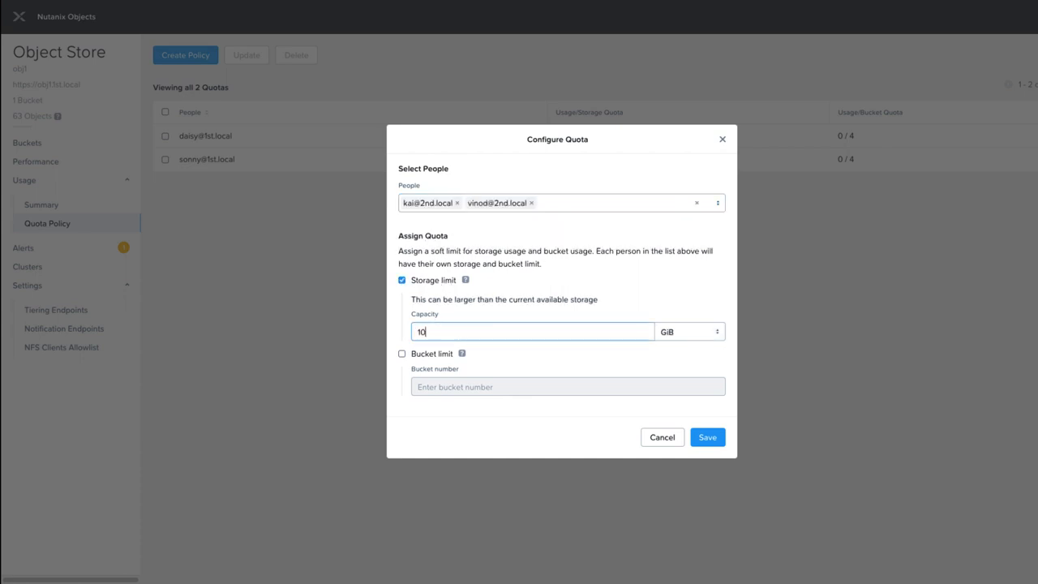
pyautogui.click(706, 437)
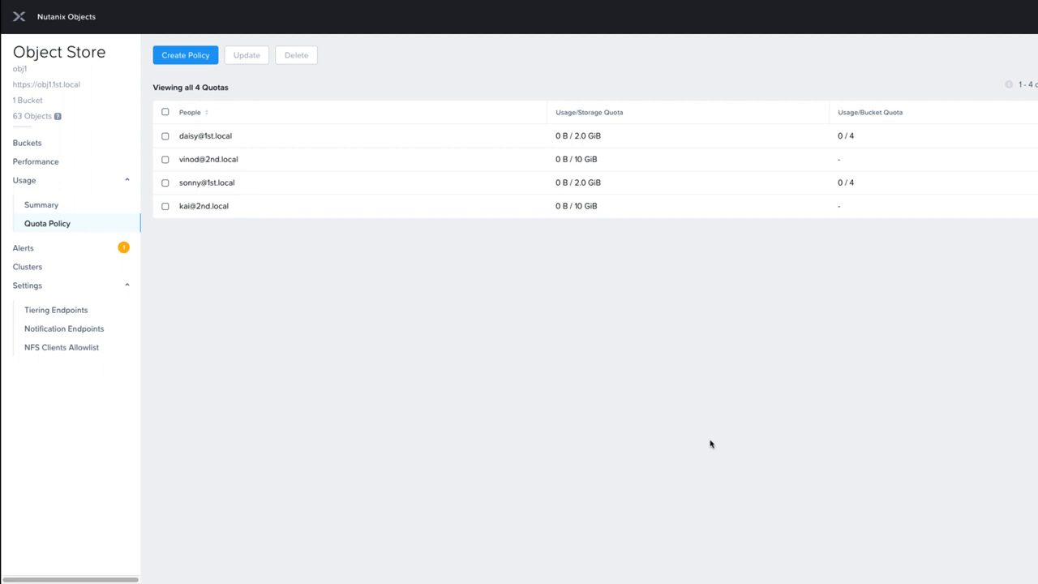
pyautogui.click(27, 143)
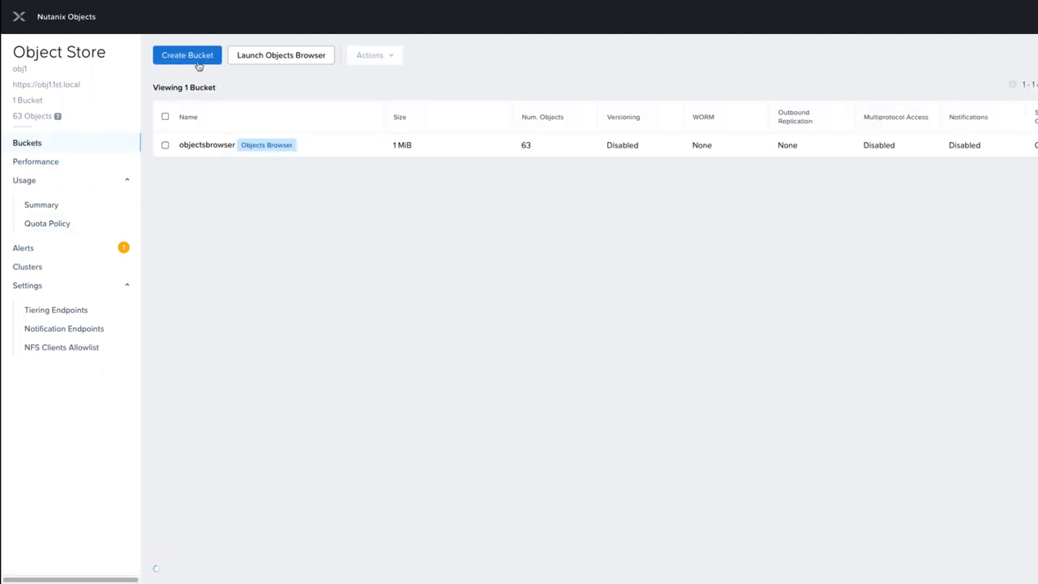
# - Create bucket 1st.users with versioning enabled
pyautogui.click(186, 54)
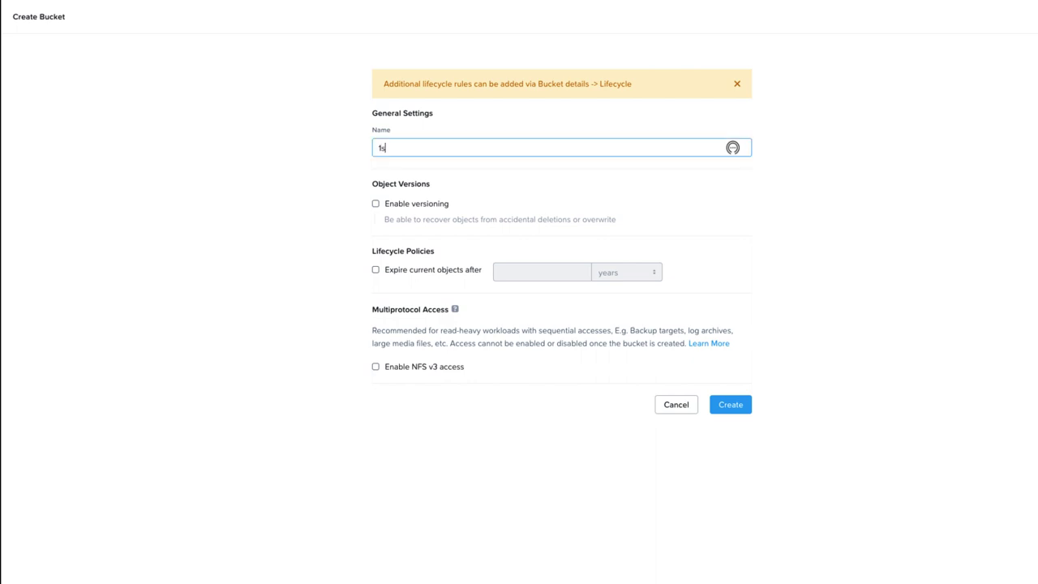
pyautogui.write('1st.users')
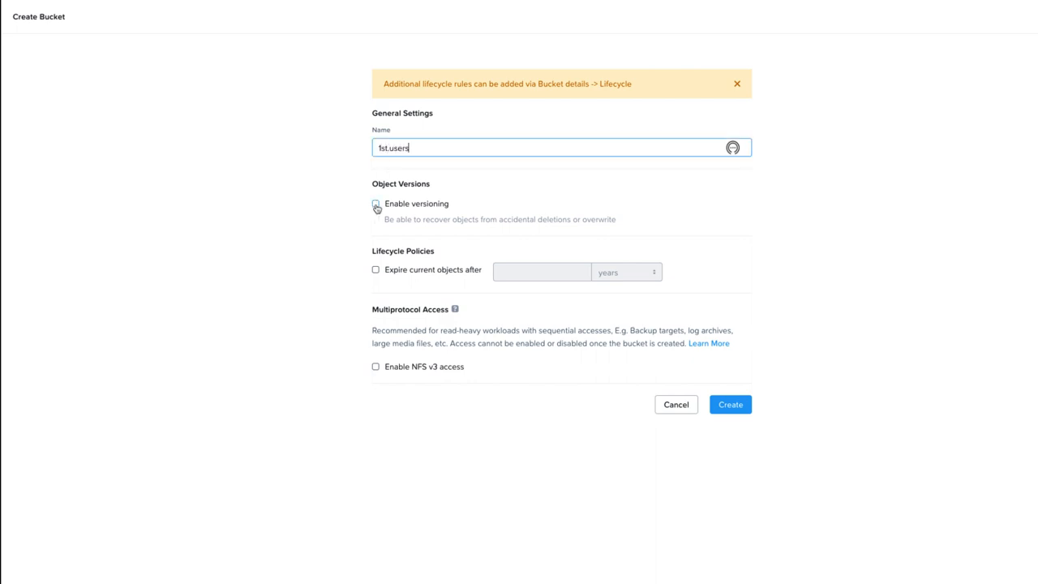
pyautogui.click(376, 204)
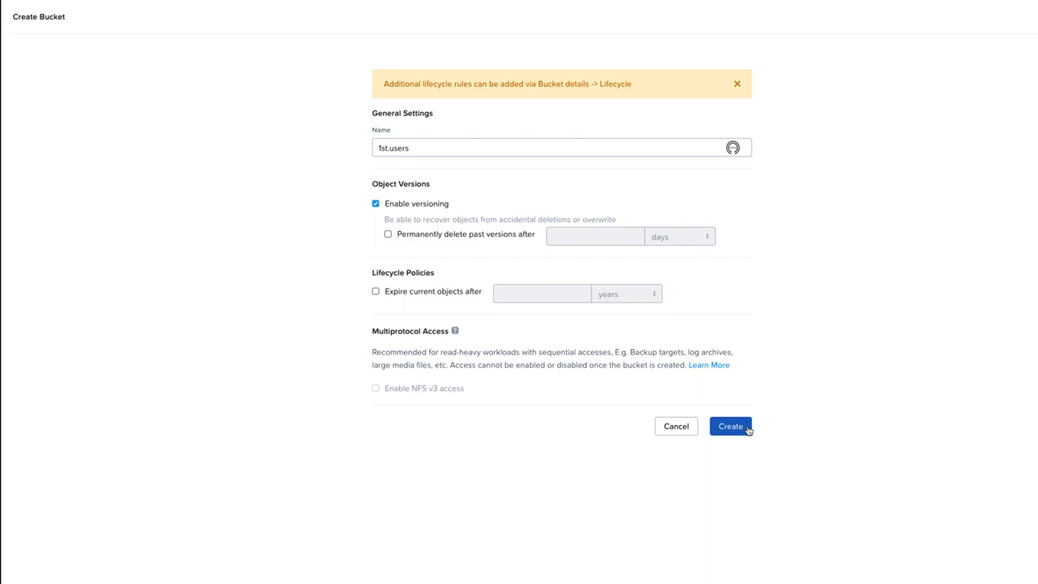
pyautogui.click(730, 425)
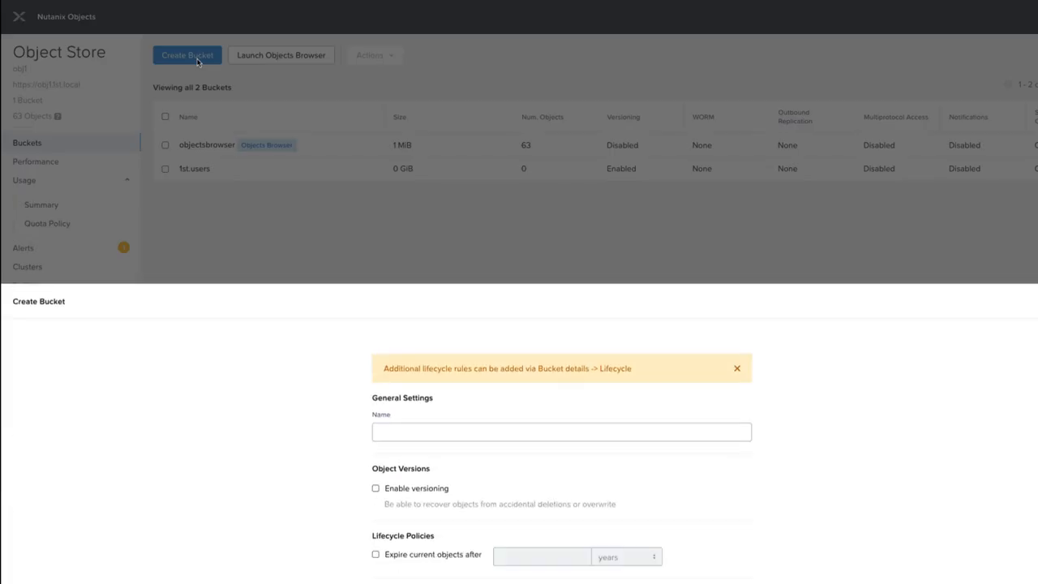
# - Create bucket 2nd.users without versioning
pyautogui.write('2nd')
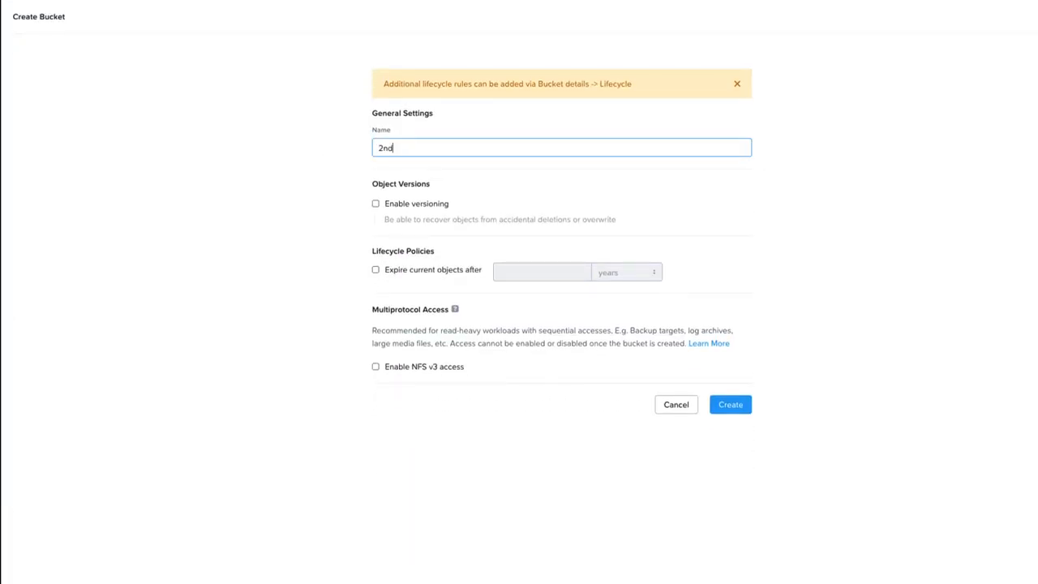
pyautogui.write('.users')
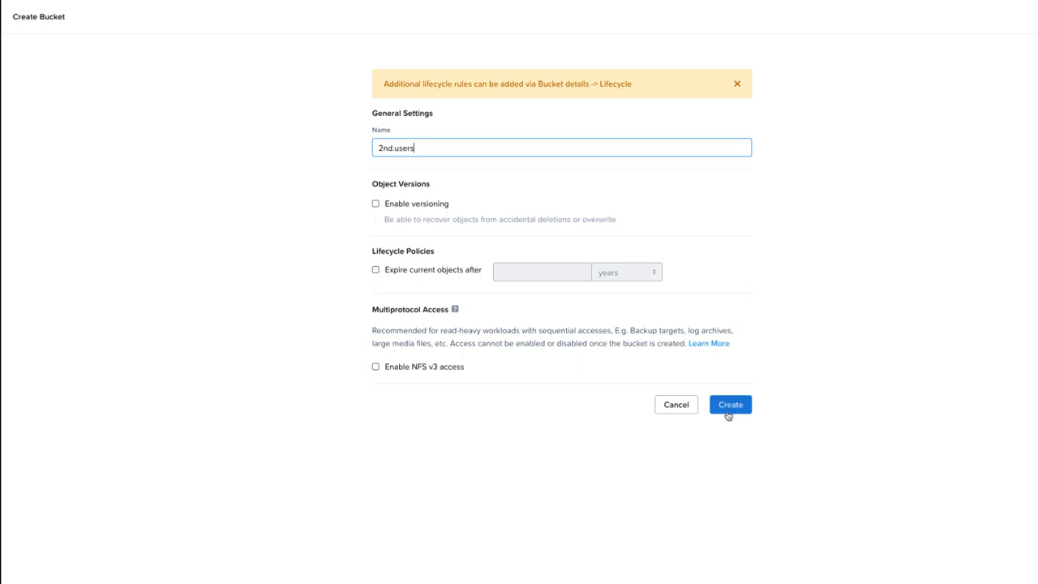
pyautogui.click(729, 404)
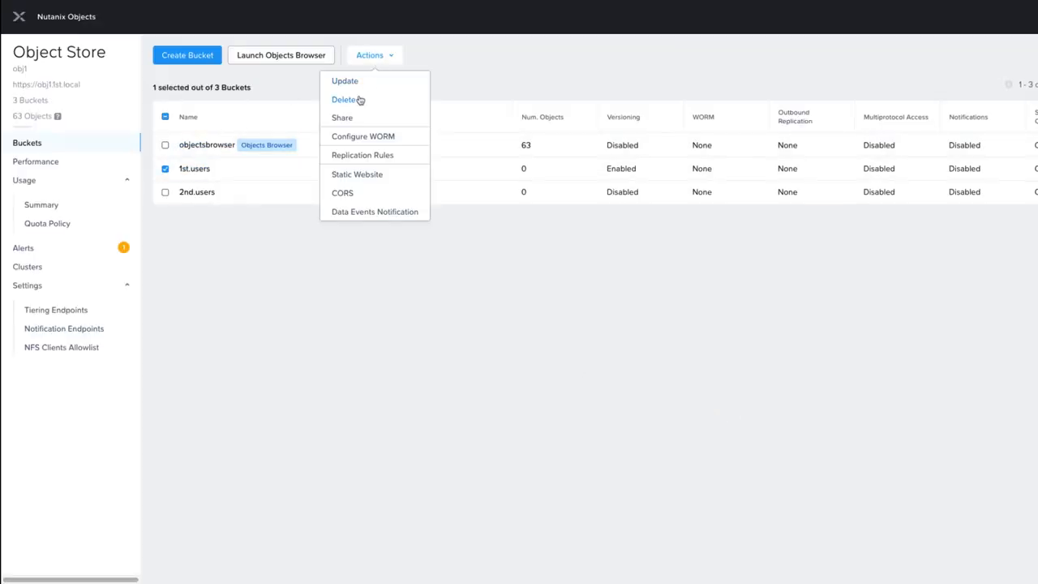
# - Share 1st.users and 2nd.users with their tenants' users with Read/Write access
pyautogui.click(341, 117)
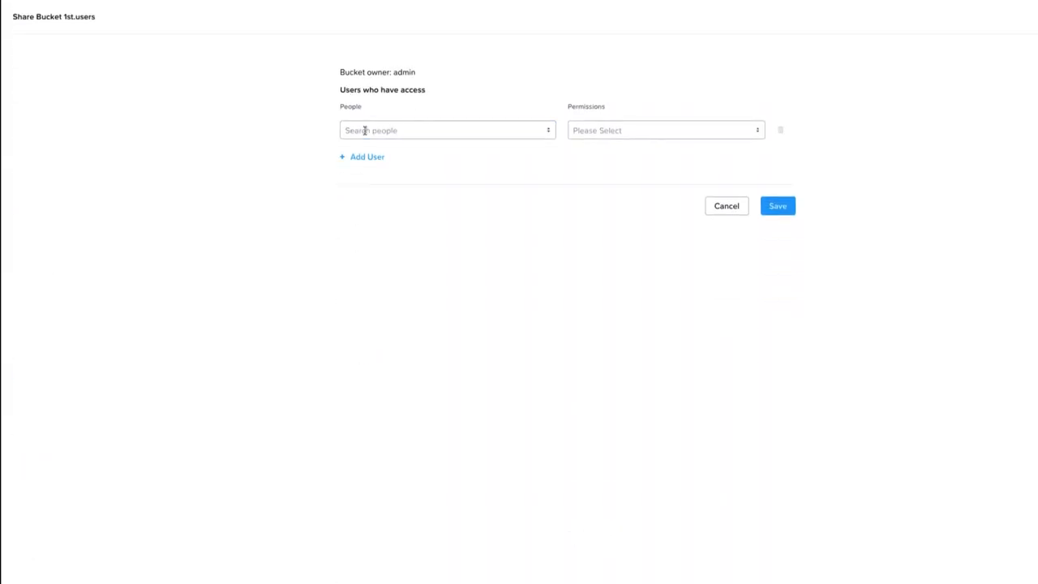
pyautogui.write('1st')
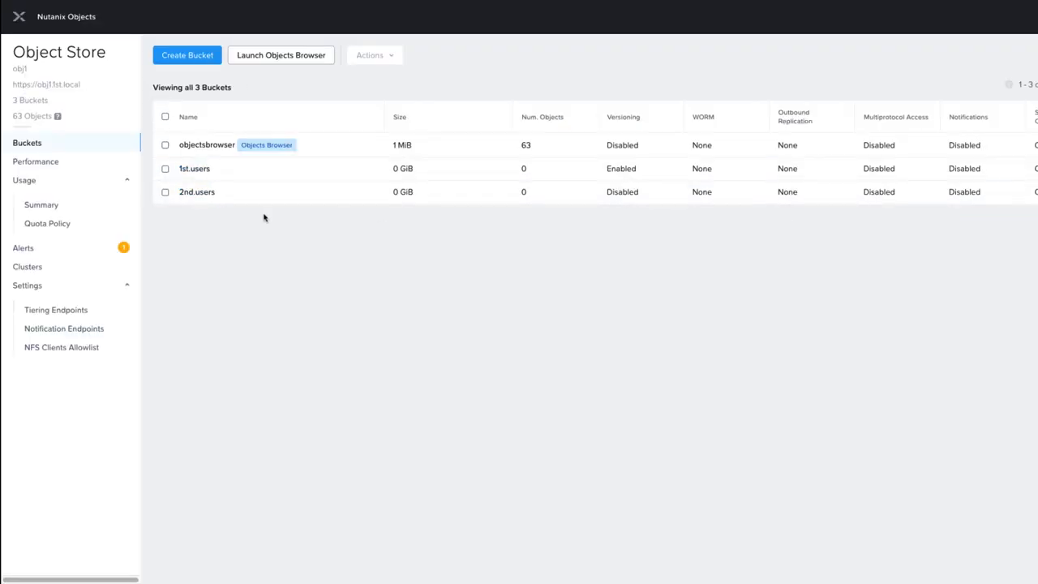
pyautogui.click(371, 55)
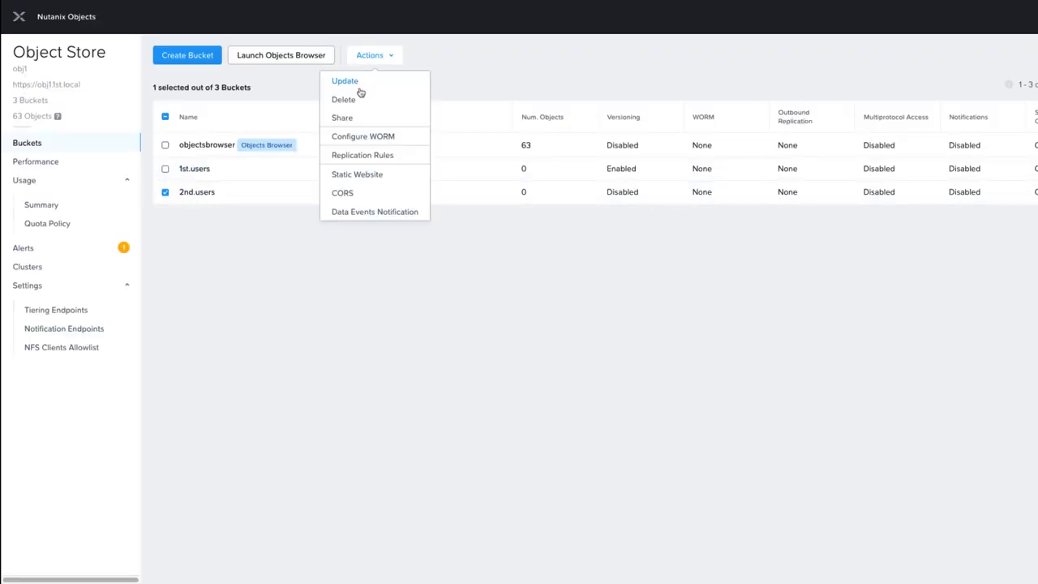
pyautogui.click(341, 117)
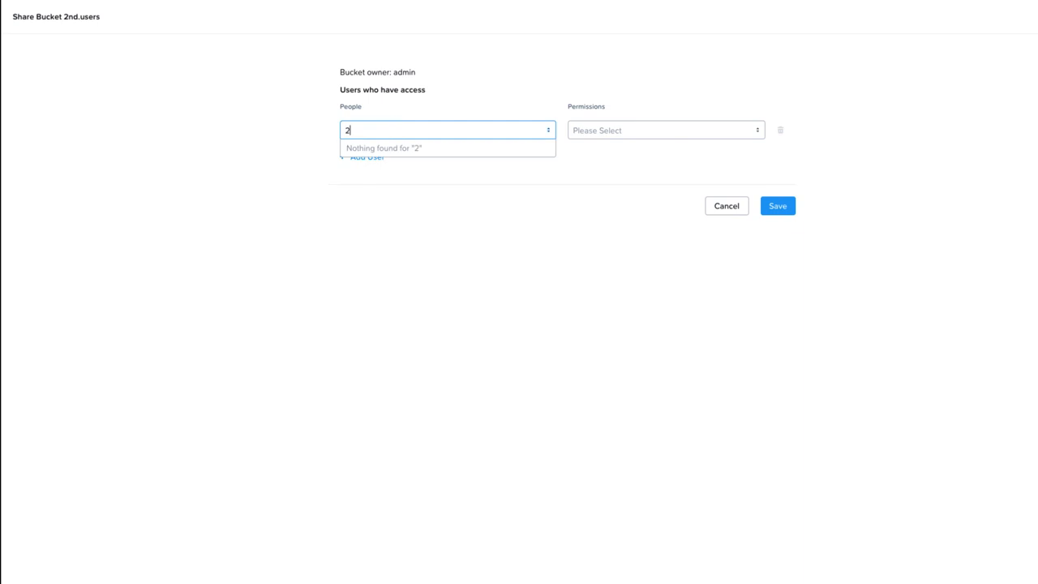
pyautogui.click(663, 130)
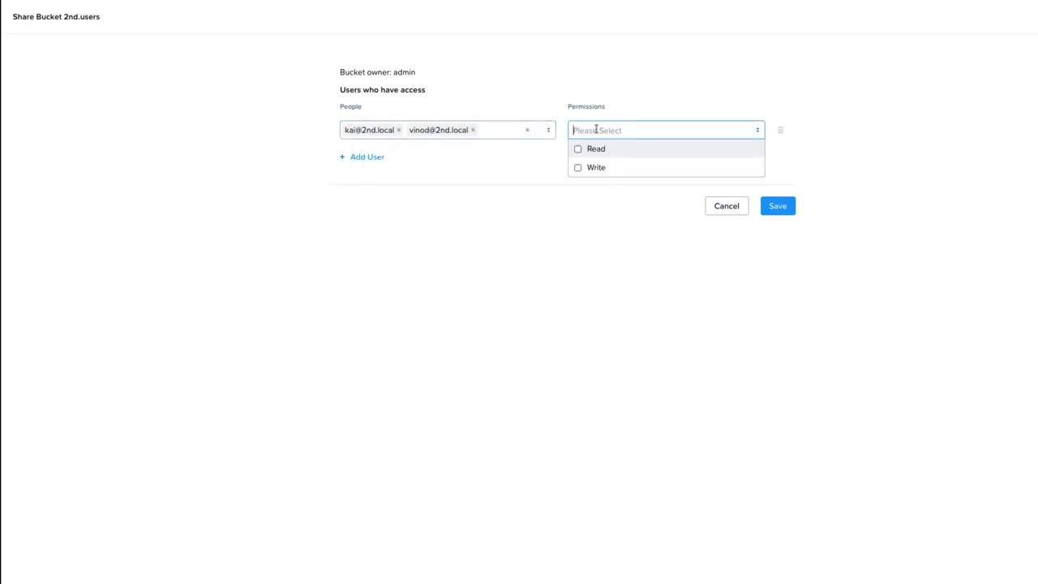
pyautogui.click(725, 205)
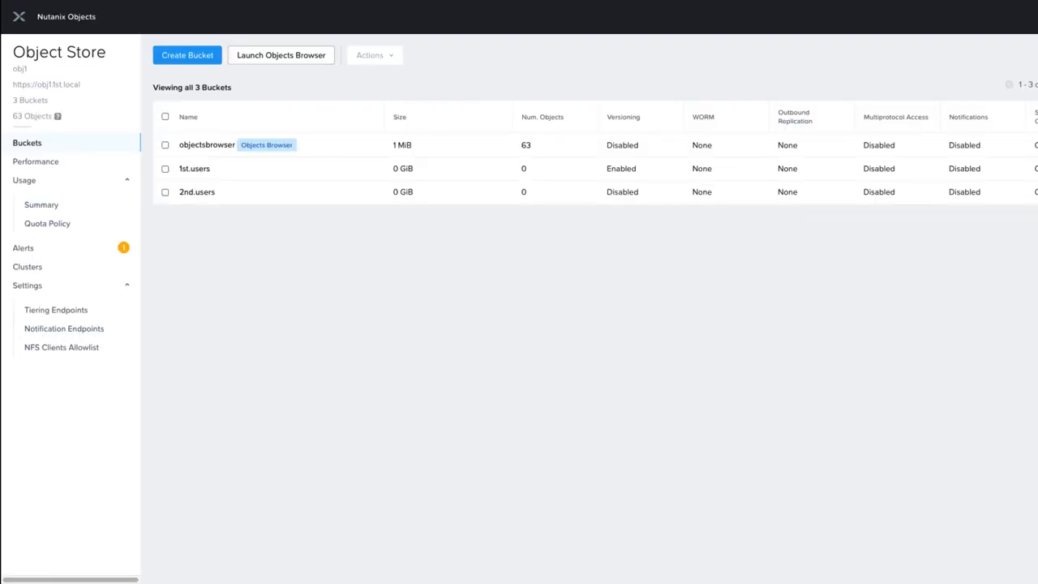
pyautogui.click(280, 55)
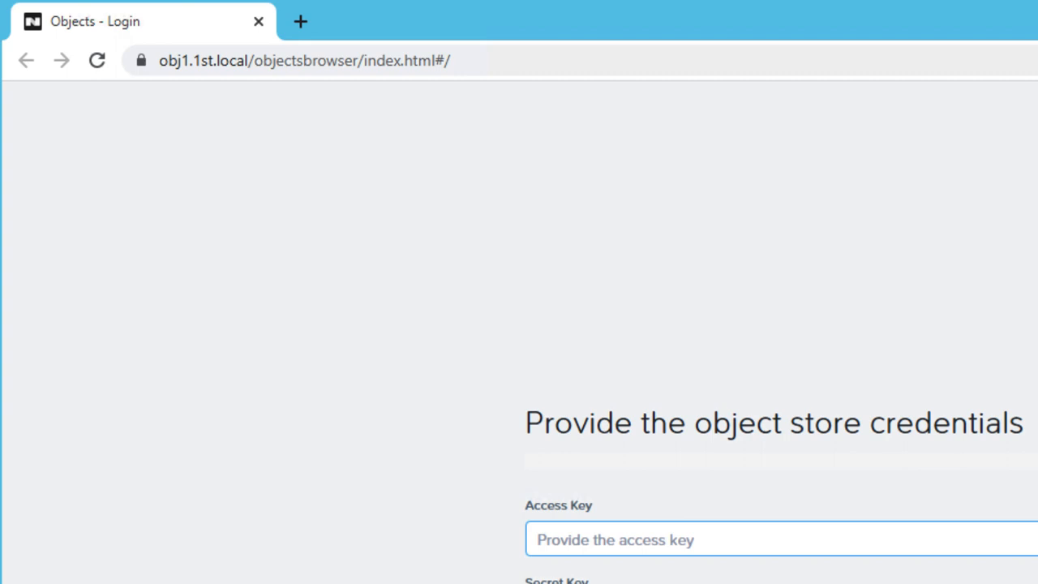
pyautogui.click(304, 60)
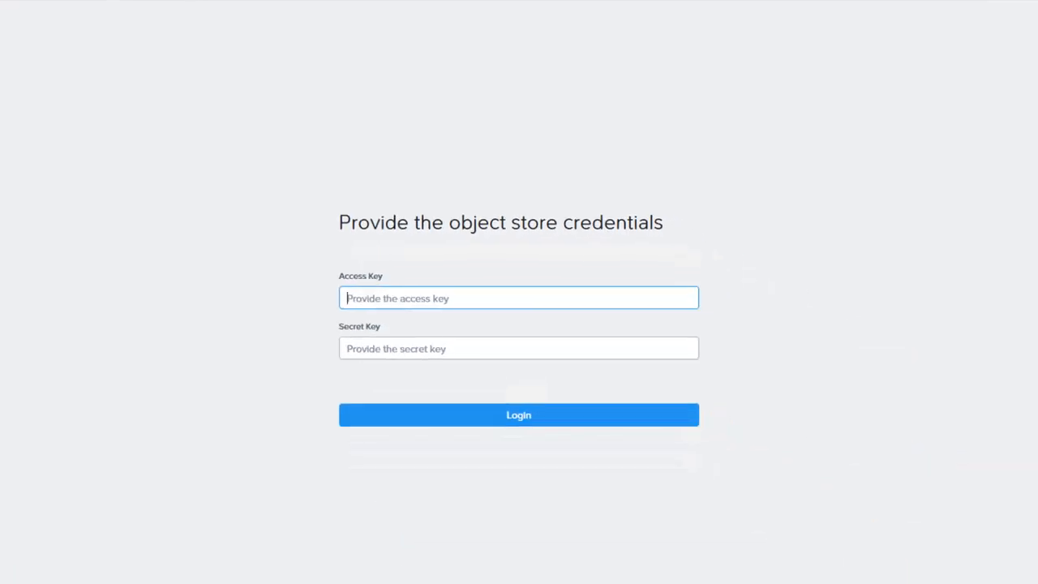
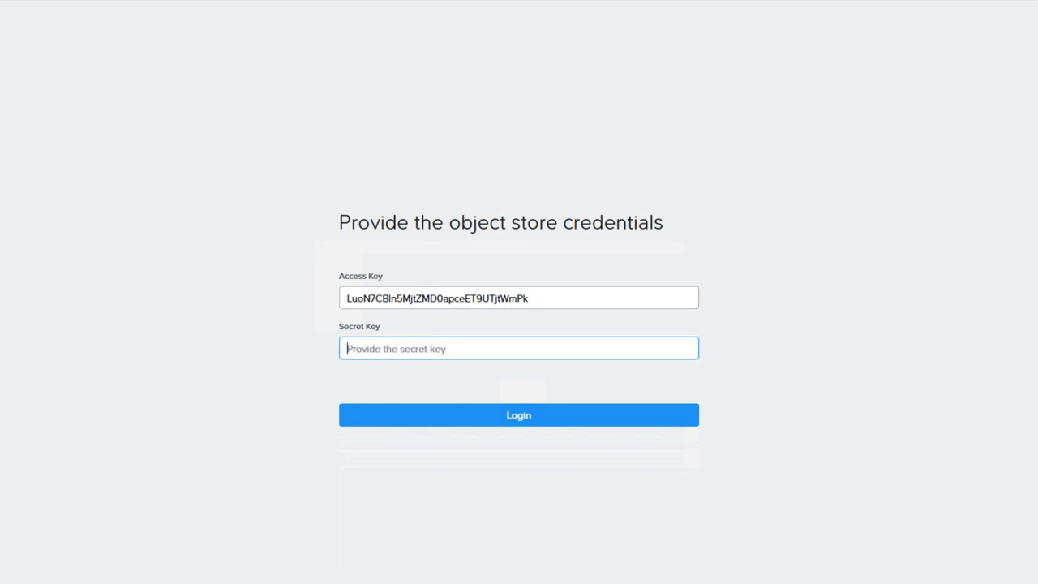
pyautogui.click(518, 415)
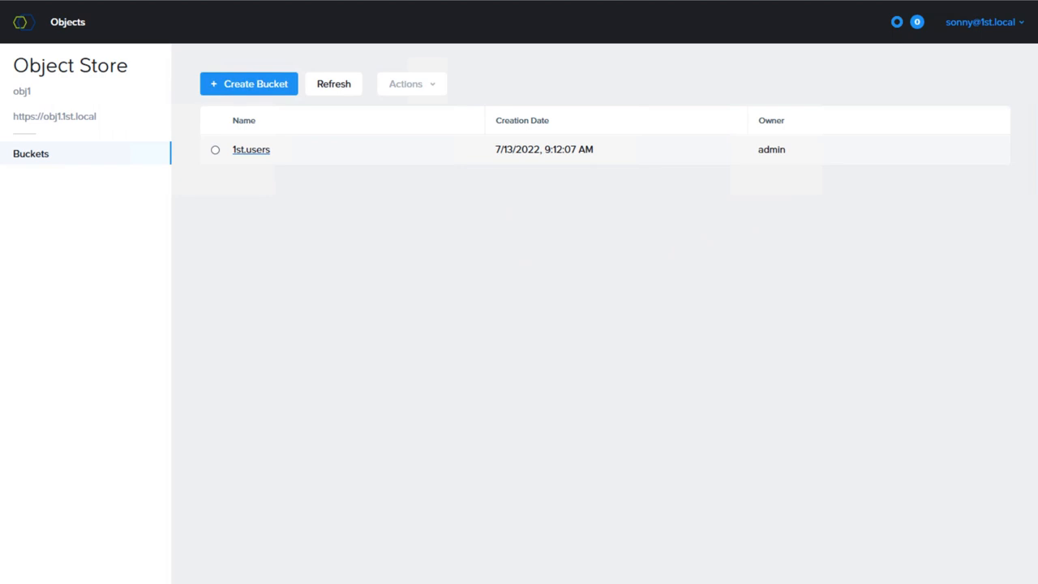
# - Review the 1st.users bucket's Summary, Recycle Bin and Lifecycle, then return to the bucket list
pyautogui.click(251, 150)
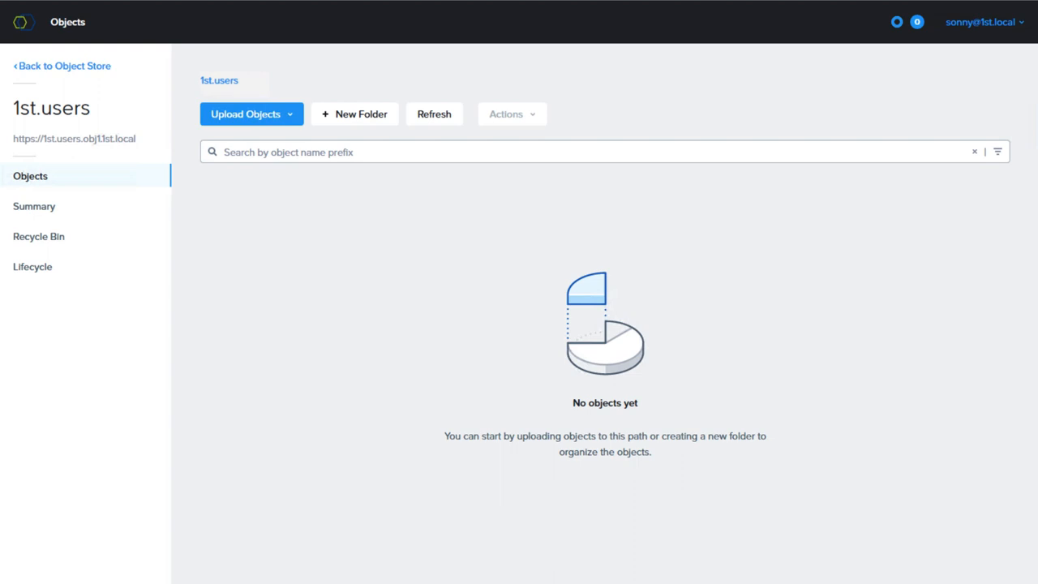
pyautogui.click(34, 206)
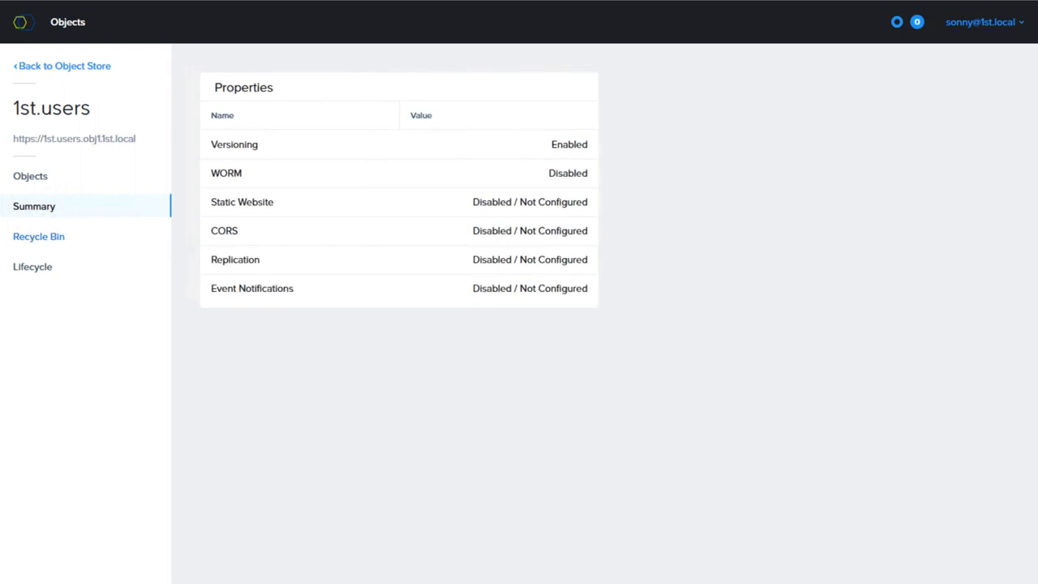
pyautogui.click(38, 236)
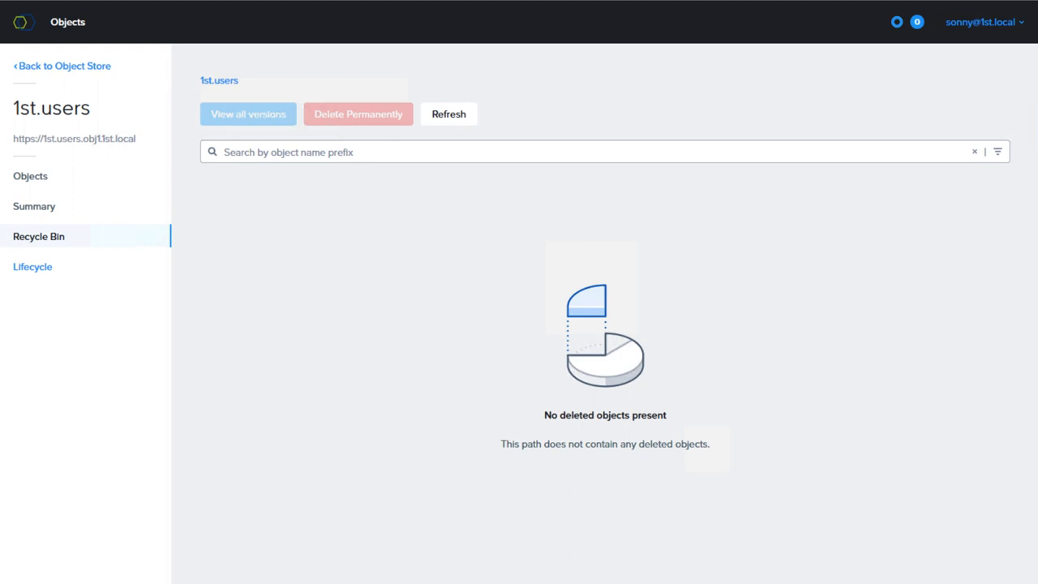
pyautogui.click(33, 266)
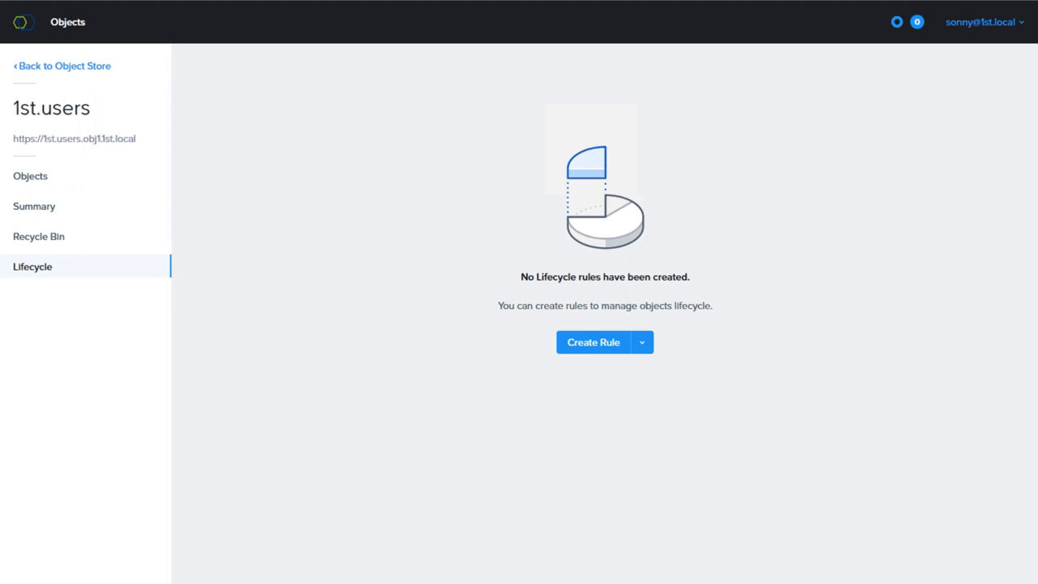
pyautogui.click(61, 65)
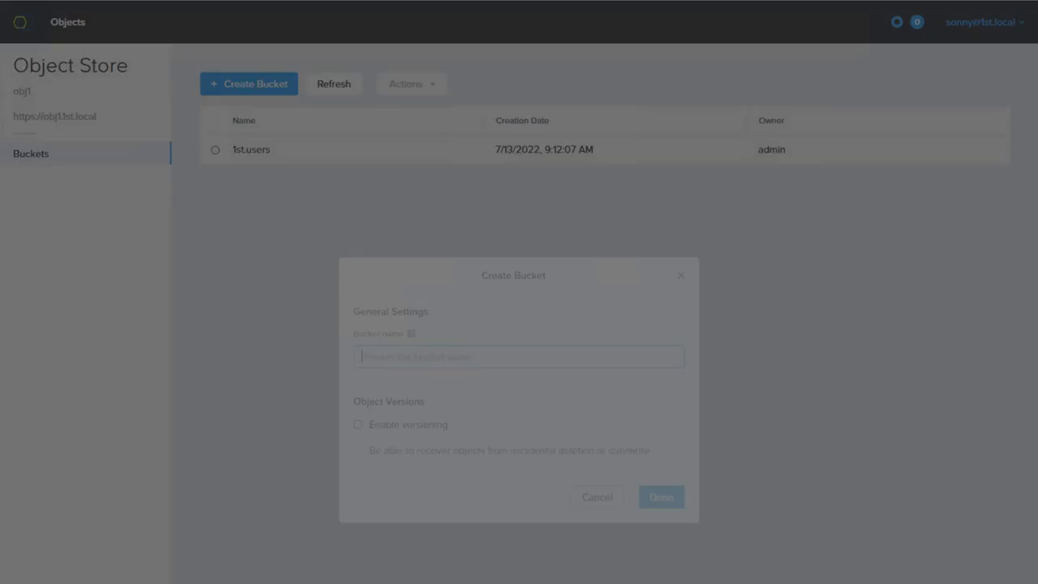
# - Create the versioned bucket sonnys.bkt, open it, and start uploading objects
pyautogui.write('sonnys.')
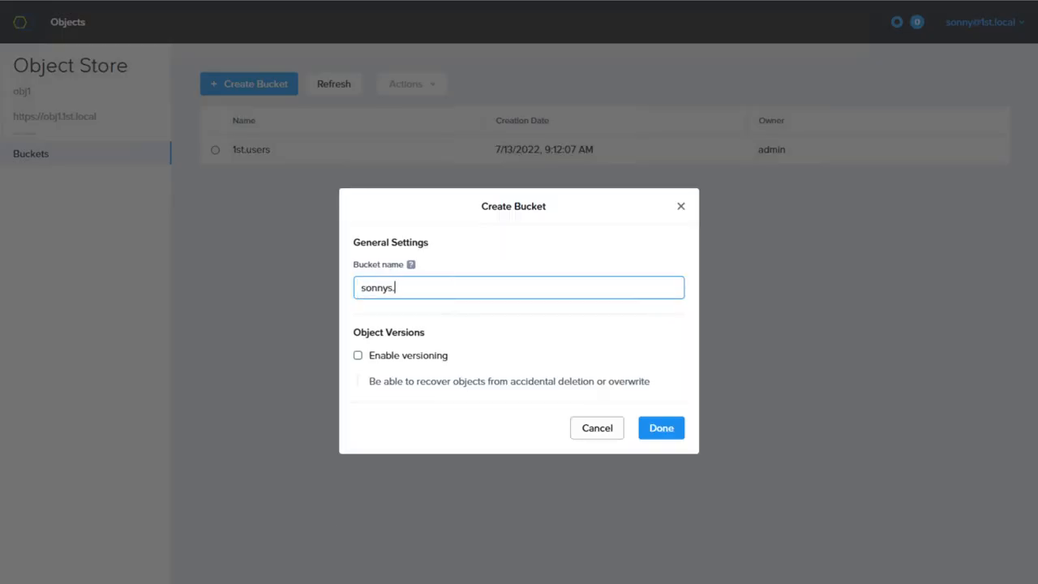
pyautogui.click(357, 355)
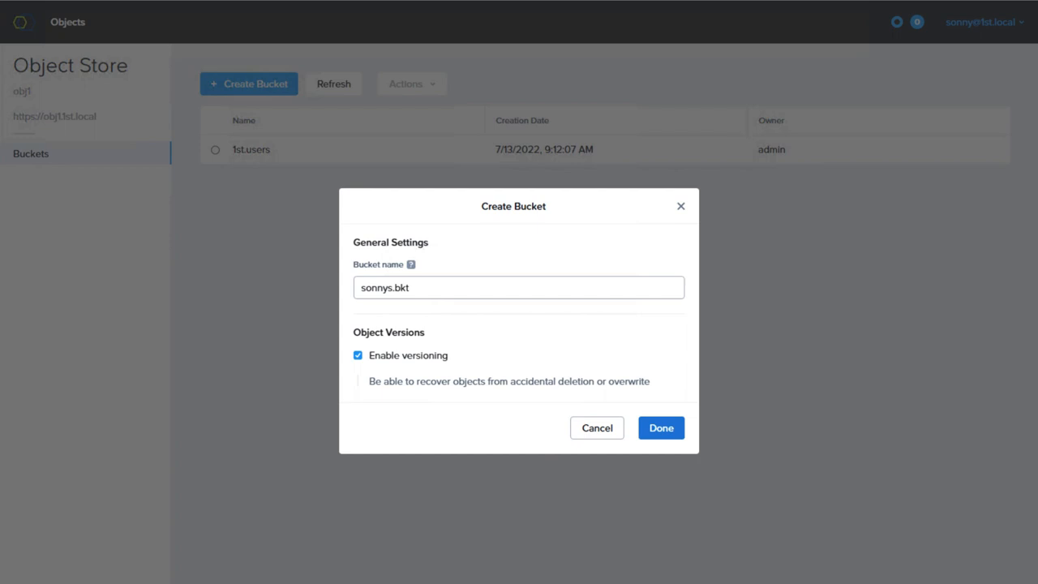
pyautogui.click(660, 427)
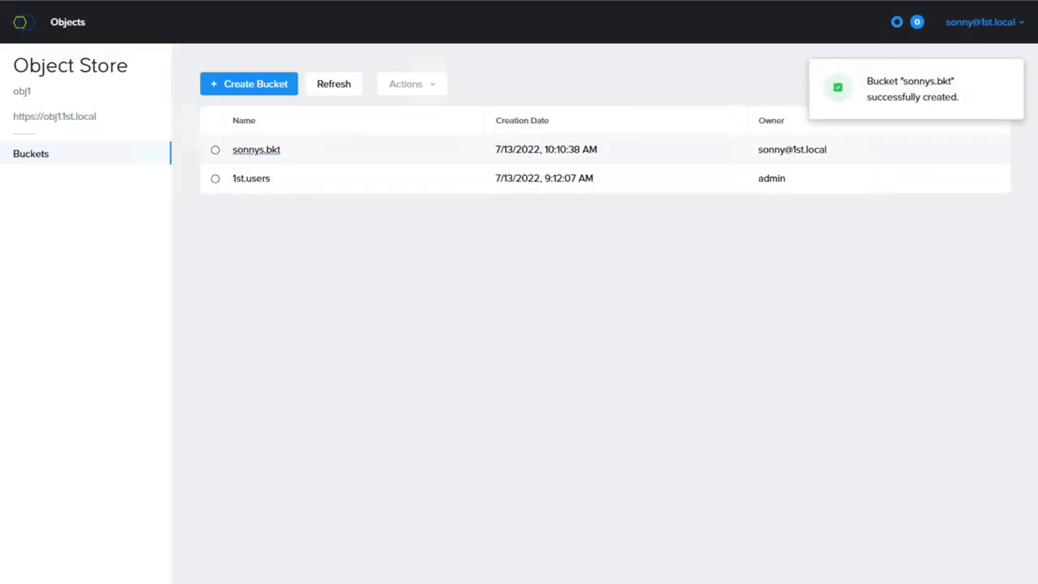
pyautogui.click(256, 149)
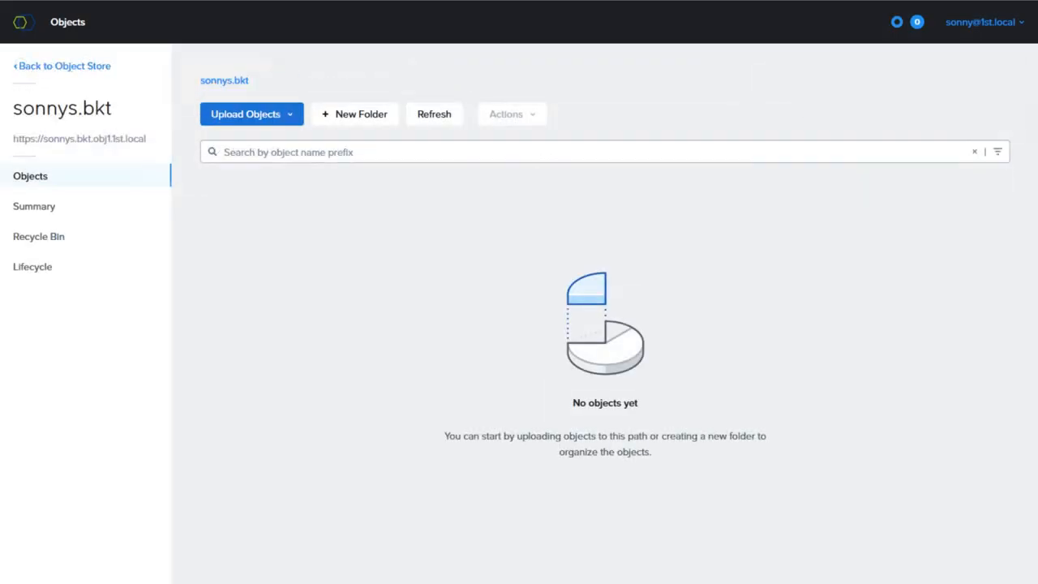
pyautogui.click(246, 113)
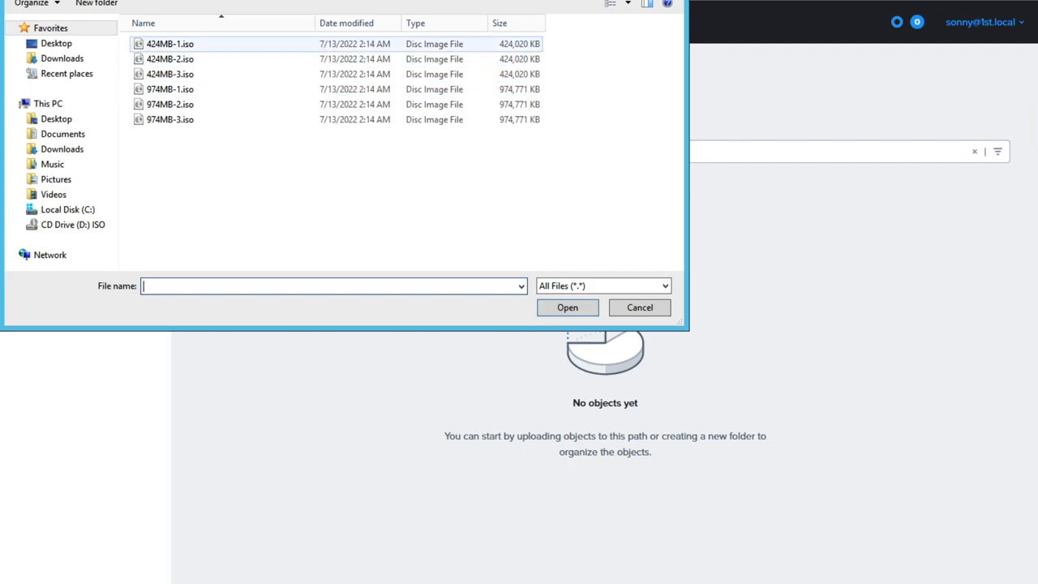
# - Upload 424MB-1.iso and 424MB-2.iso, check 424MB-1.iso's actions, then return to buckets
pyautogui.click(566, 307)
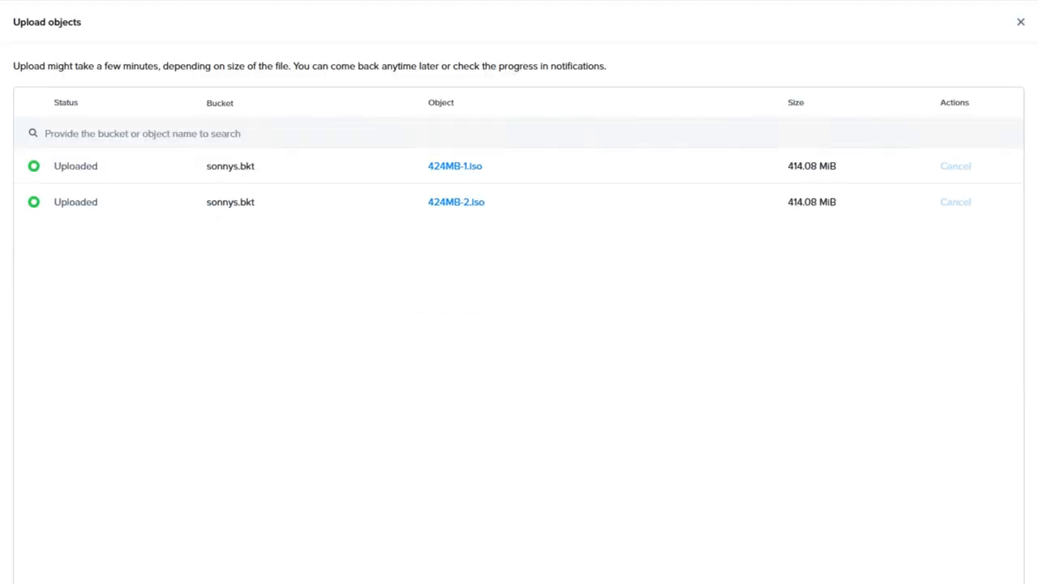
pyautogui.click(1020, 22)
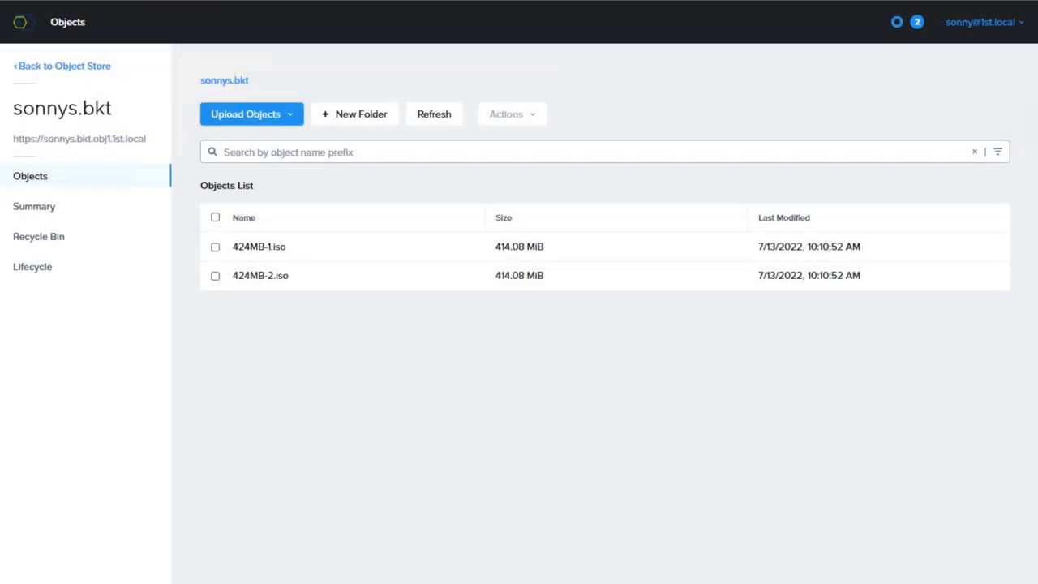
pyautogui.click(215, 247)
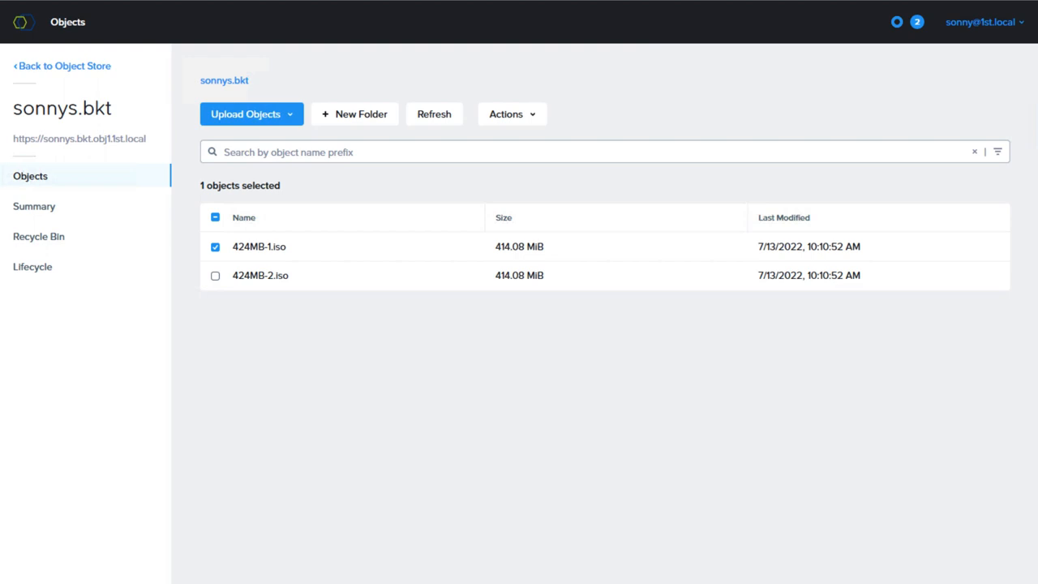
pyautogui.click(512, 113)
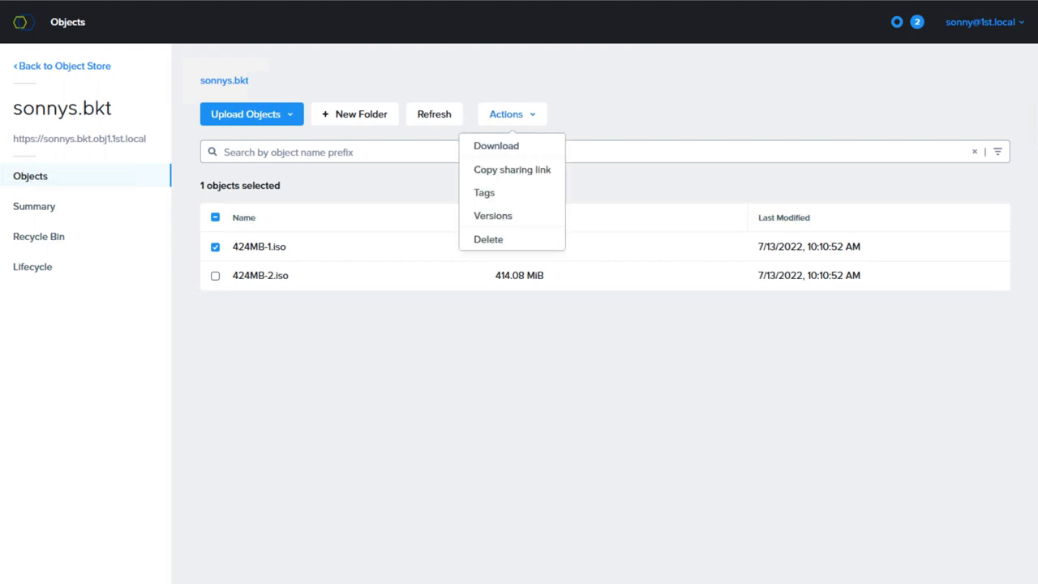
pyautogui.moveTo(511, 169)
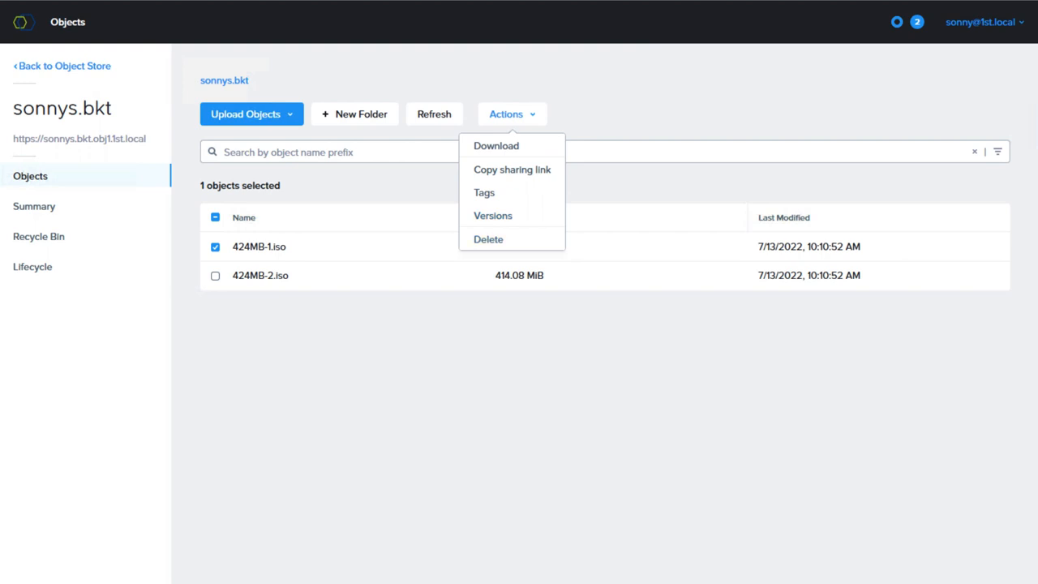
pyautogui.click(61, 66)
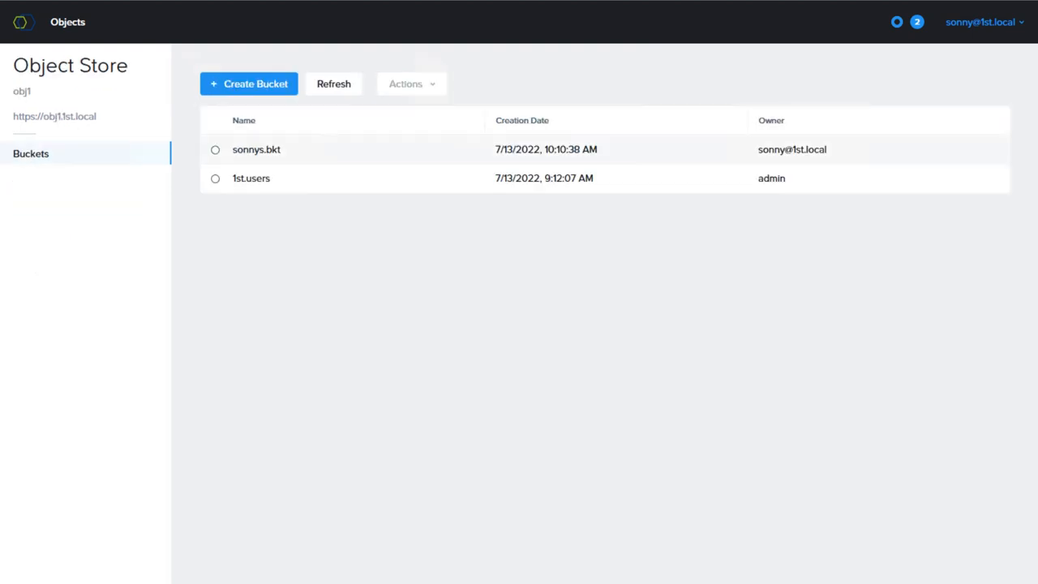
# - Select sonnys.bkt in the bucket list
pyautogui.click(411, 84)
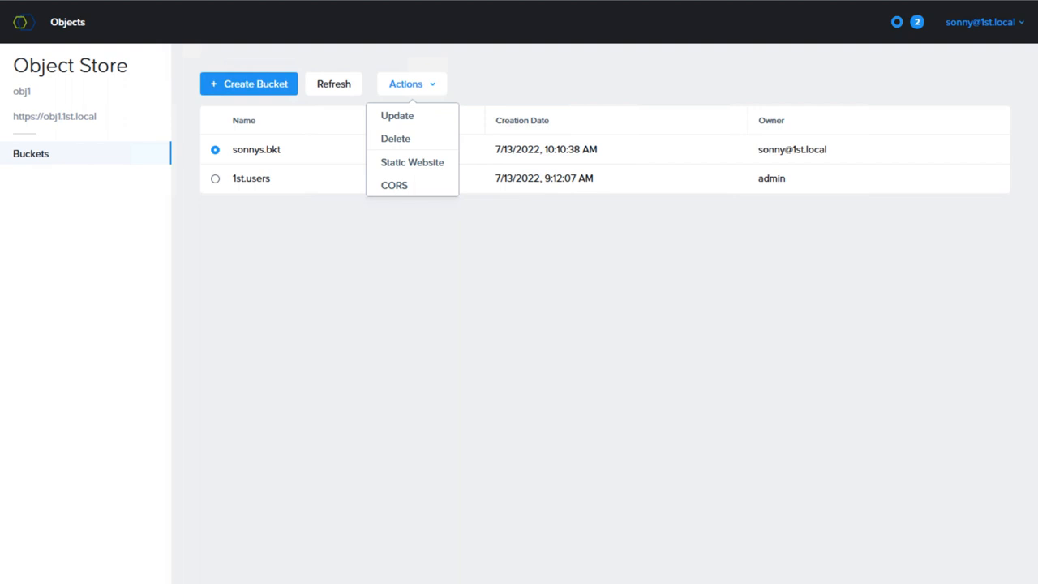
pyautogui.moveTo(412, 162)
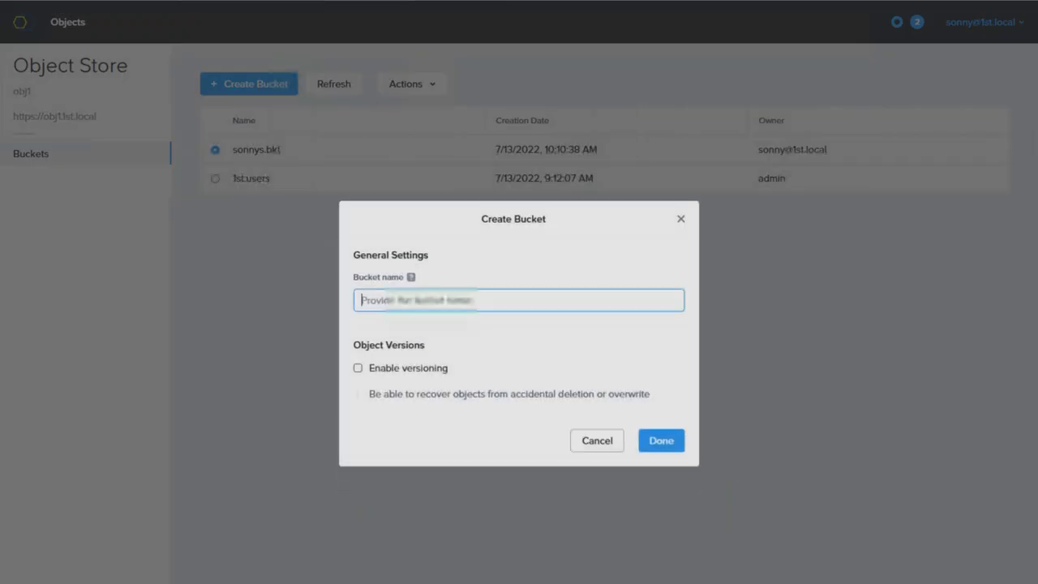
# - Create a bucket named sonnys.bkt.2
pyautogui.write('sonnys.bkt.')
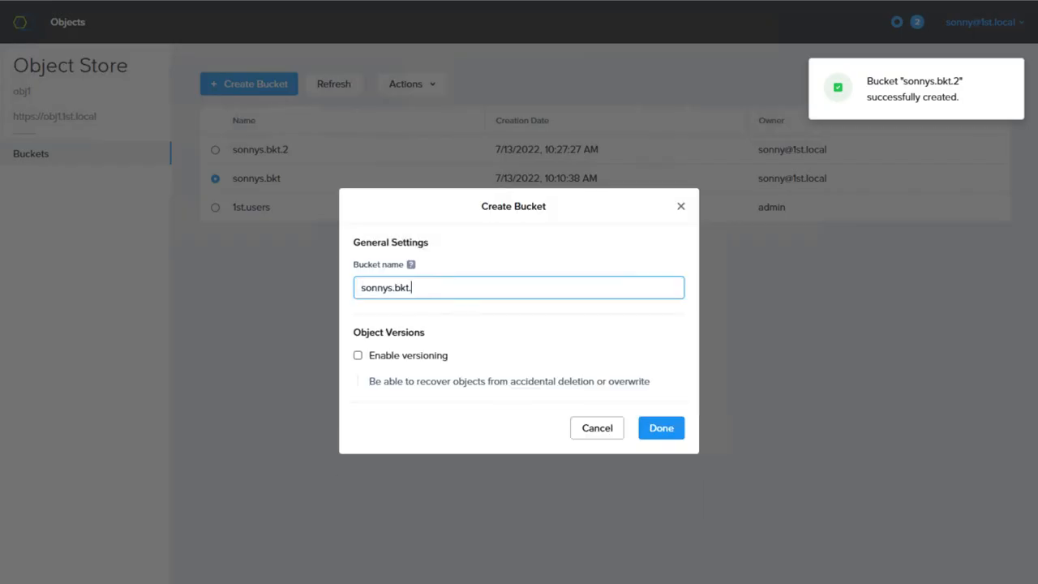
pyautogui.click(660, 427)
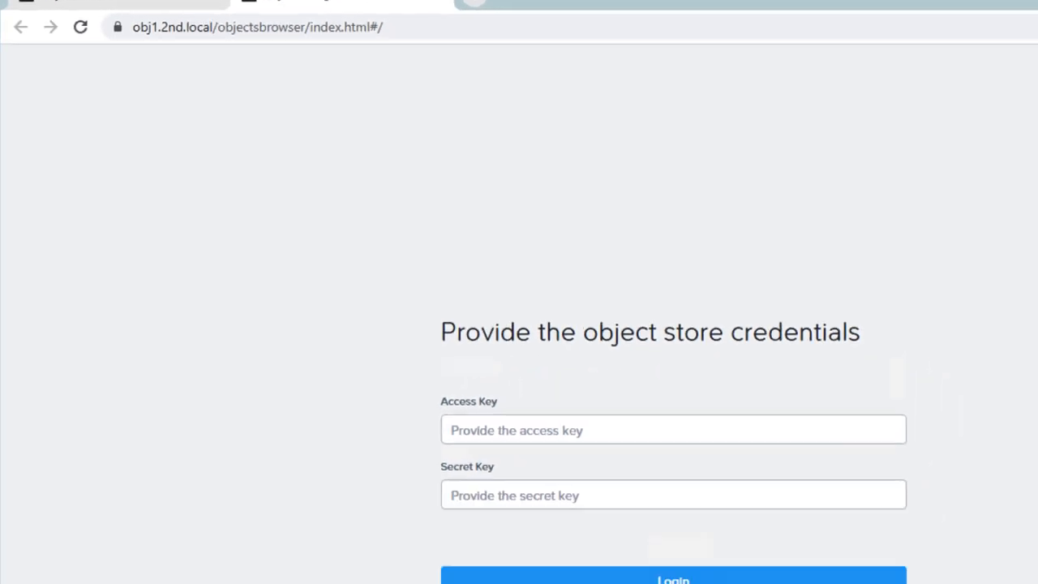
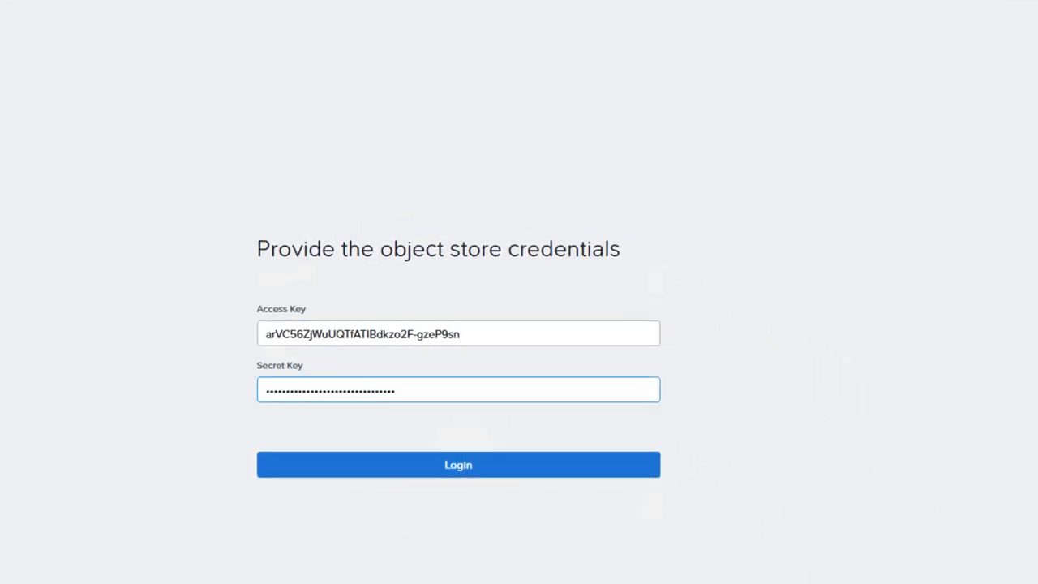
# - Log in as Kai from 2nd.local with the access keys and inspect the empty 2nd.users bucket
pyautogui.click(458, 464)
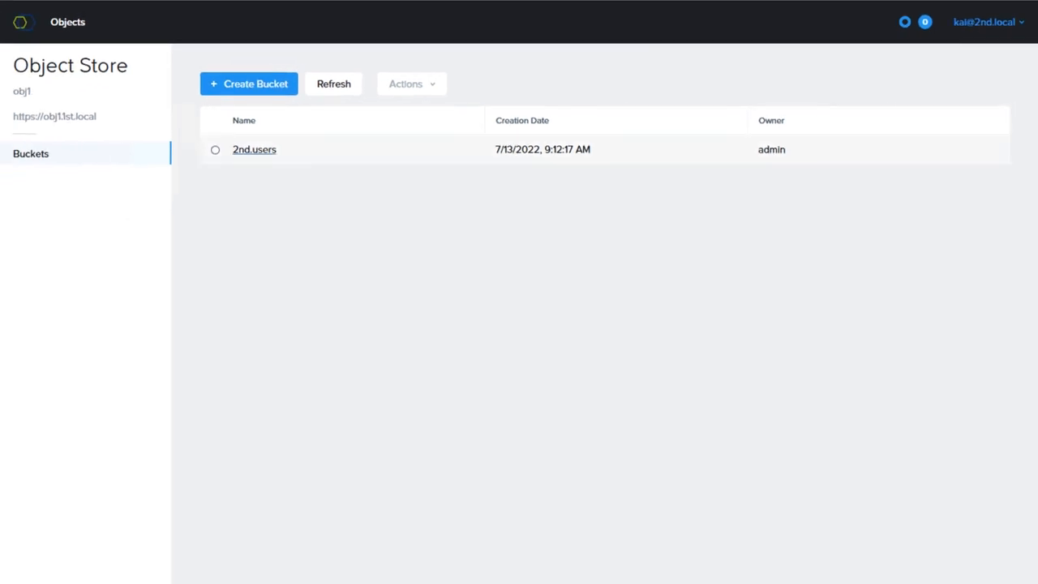
pyautogui.click(254, 149)
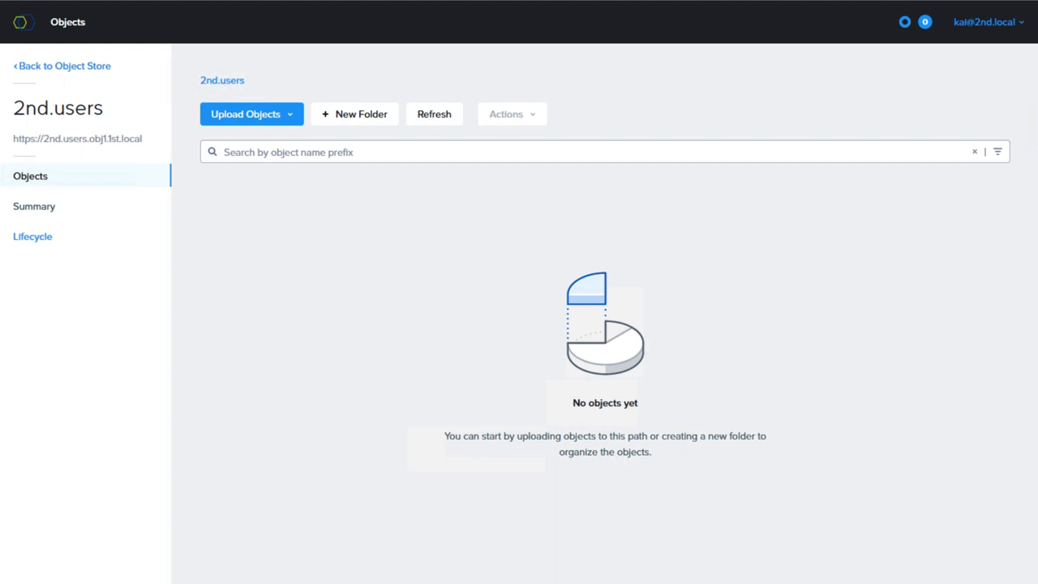
pyautogui.click(63, 65)
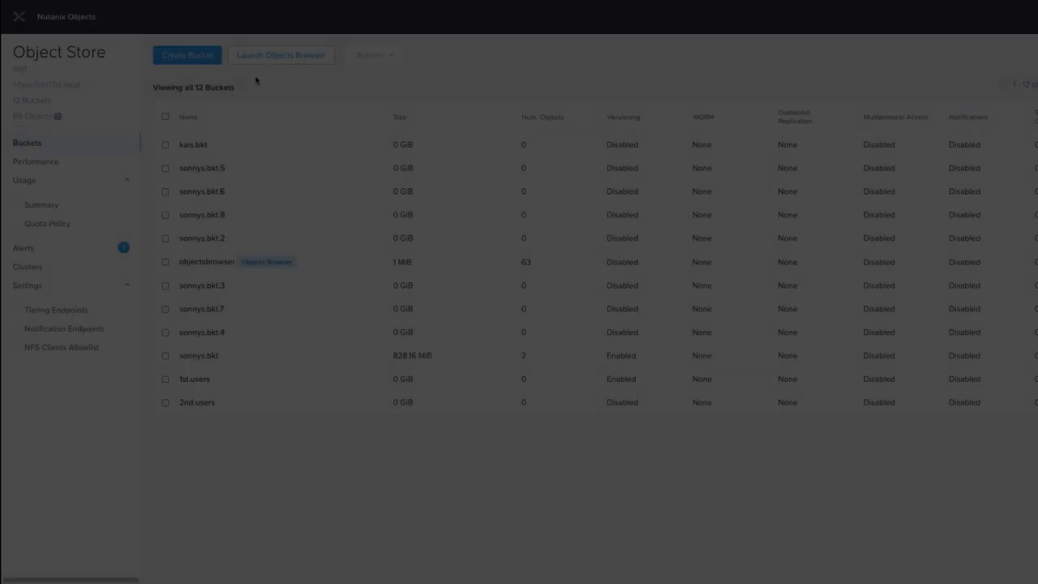
# - View per-user quota usage, with one user at 828 MiB of 2.0 GiB
pyautogui.click(47, 223)
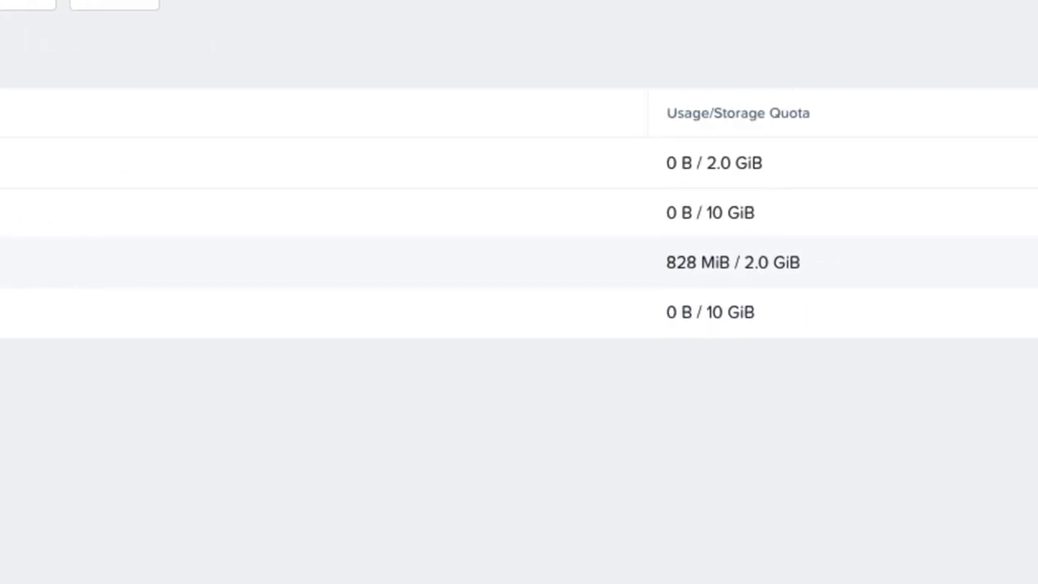
pyautogui.moveTo(754, 281)
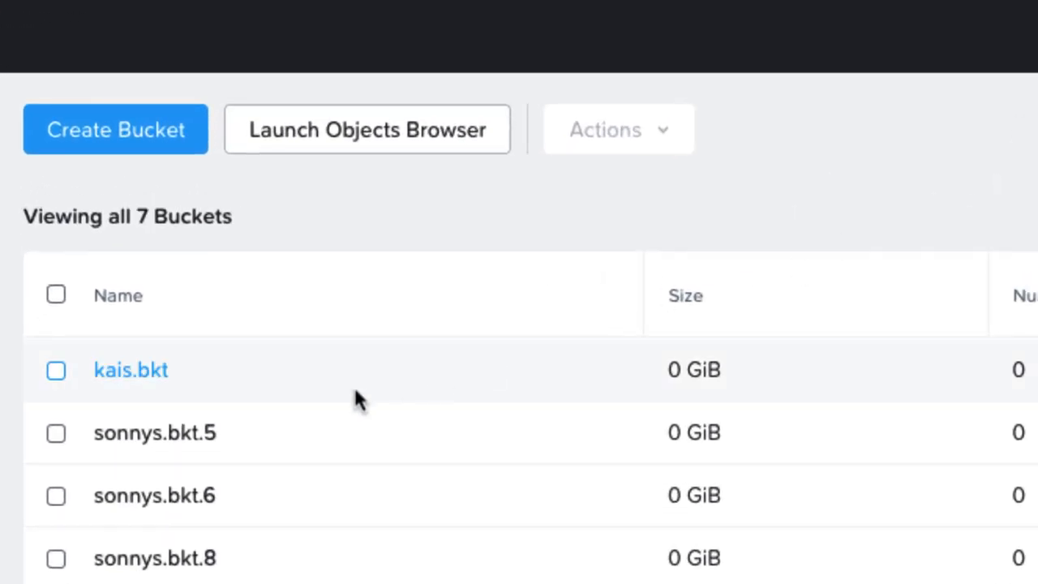
# - Add the tag customer = ACME to kais.bkt through Actions > Tags
pyautogui.click(618, 129)
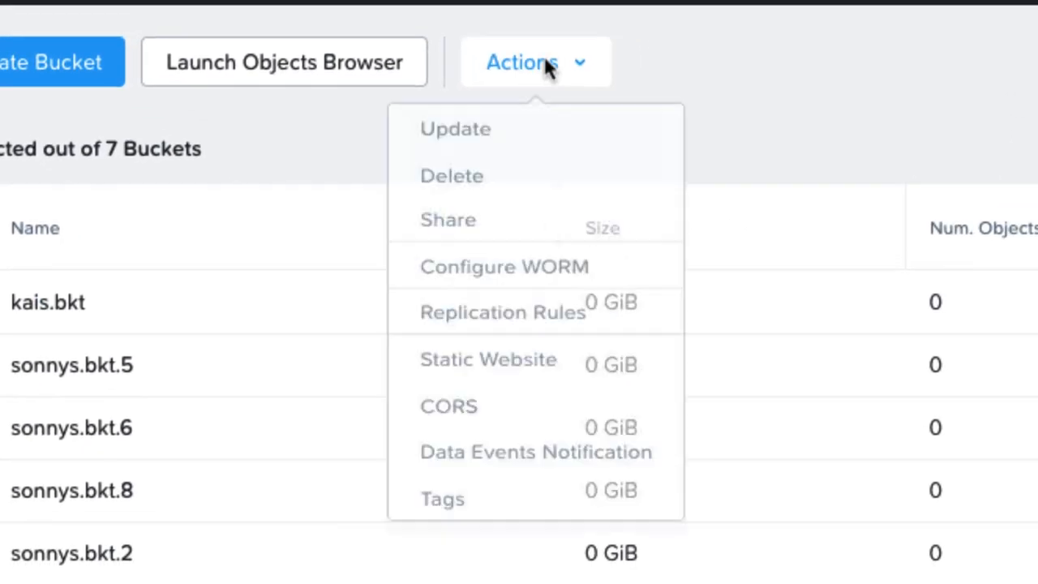
pyautogui.click(442, 498)
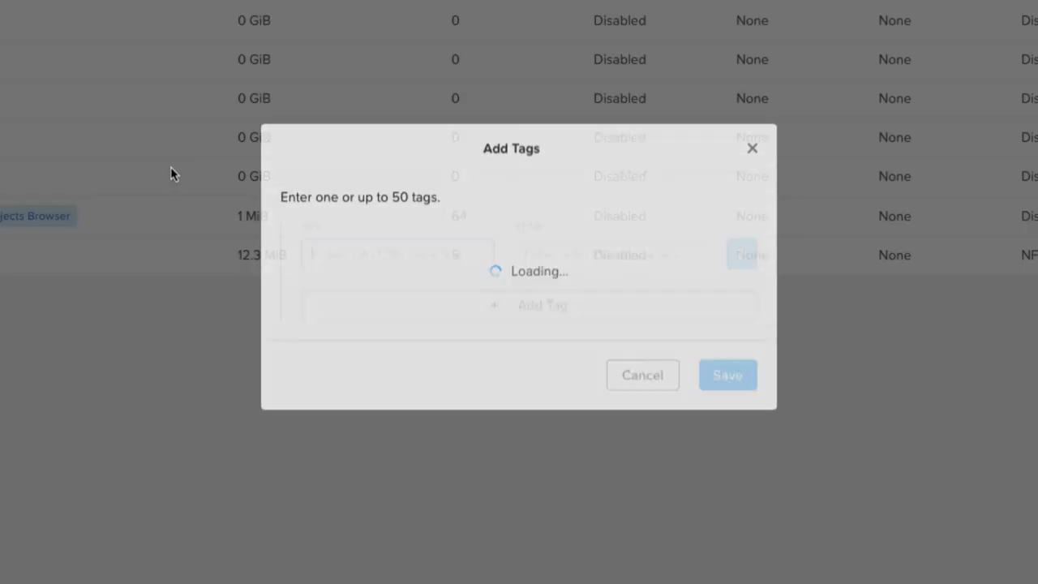
pyautogui.write('custome')
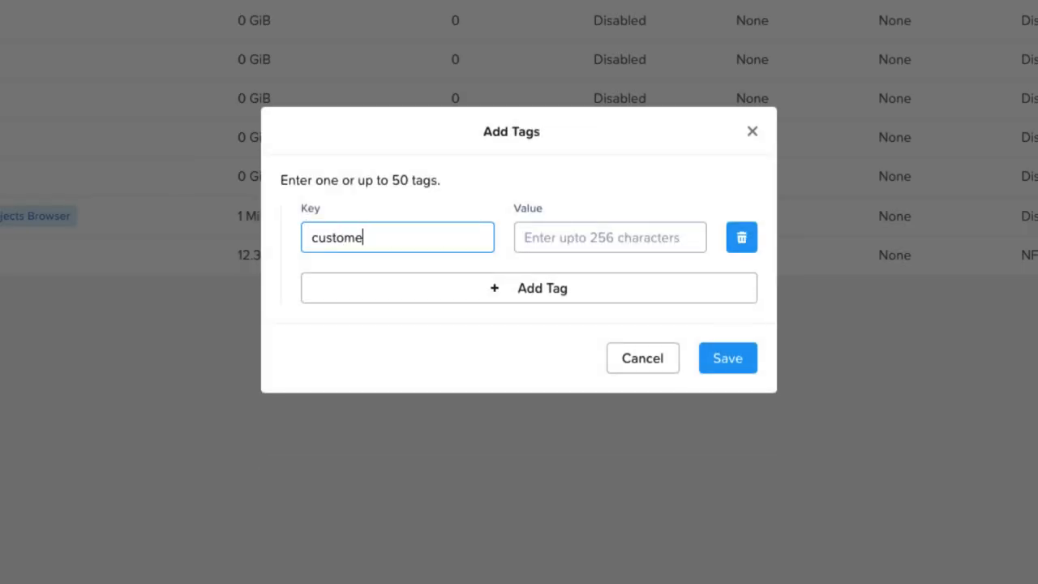
pyautogui.write('ACME')
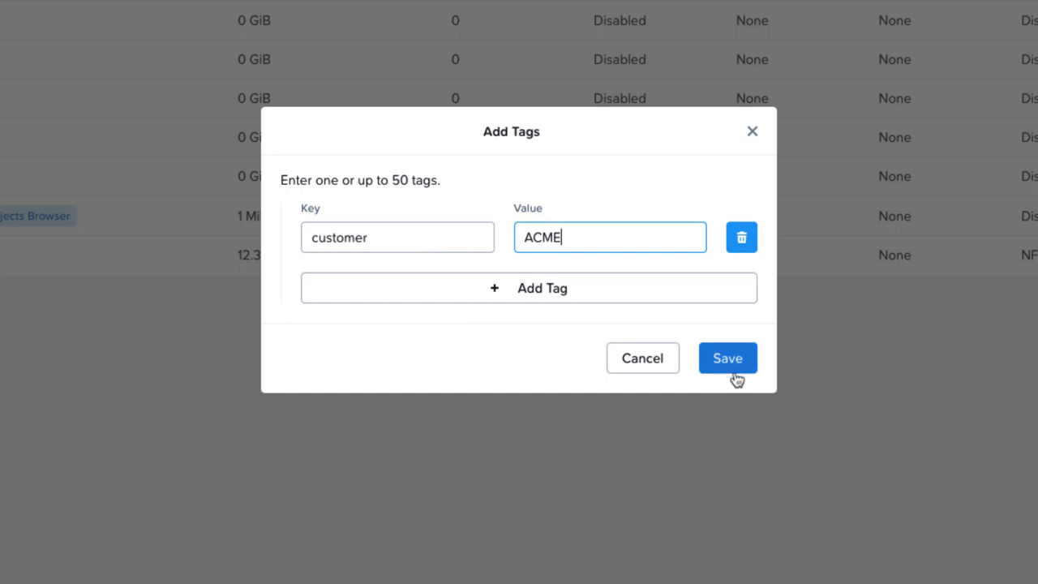
pyautogui.click(726, 357)
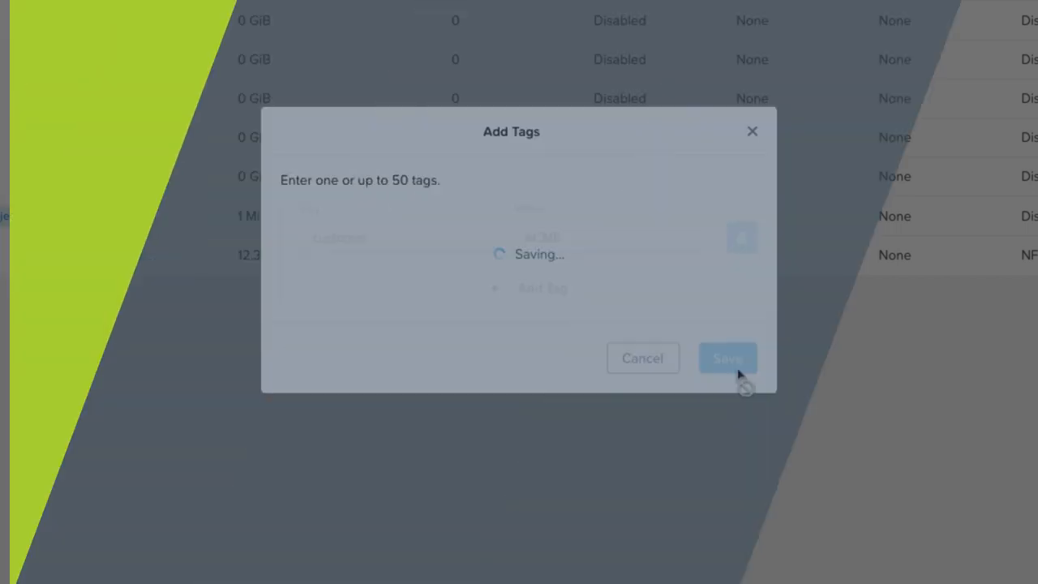